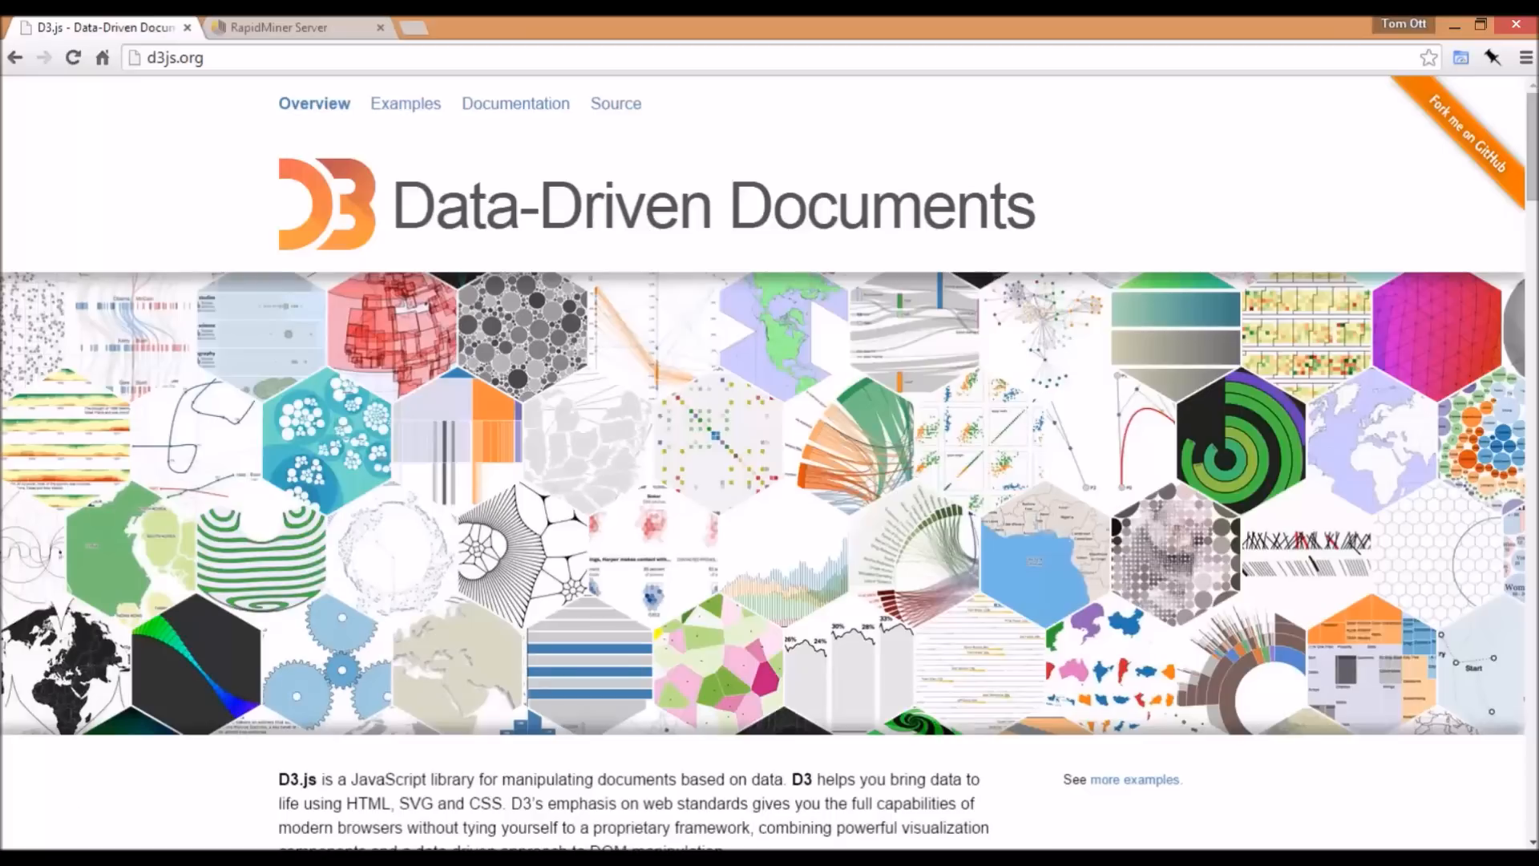
# Switch to RapidMiner Studio and show the bar chart process in the Design perspective
pyautogui.click(274, 27)
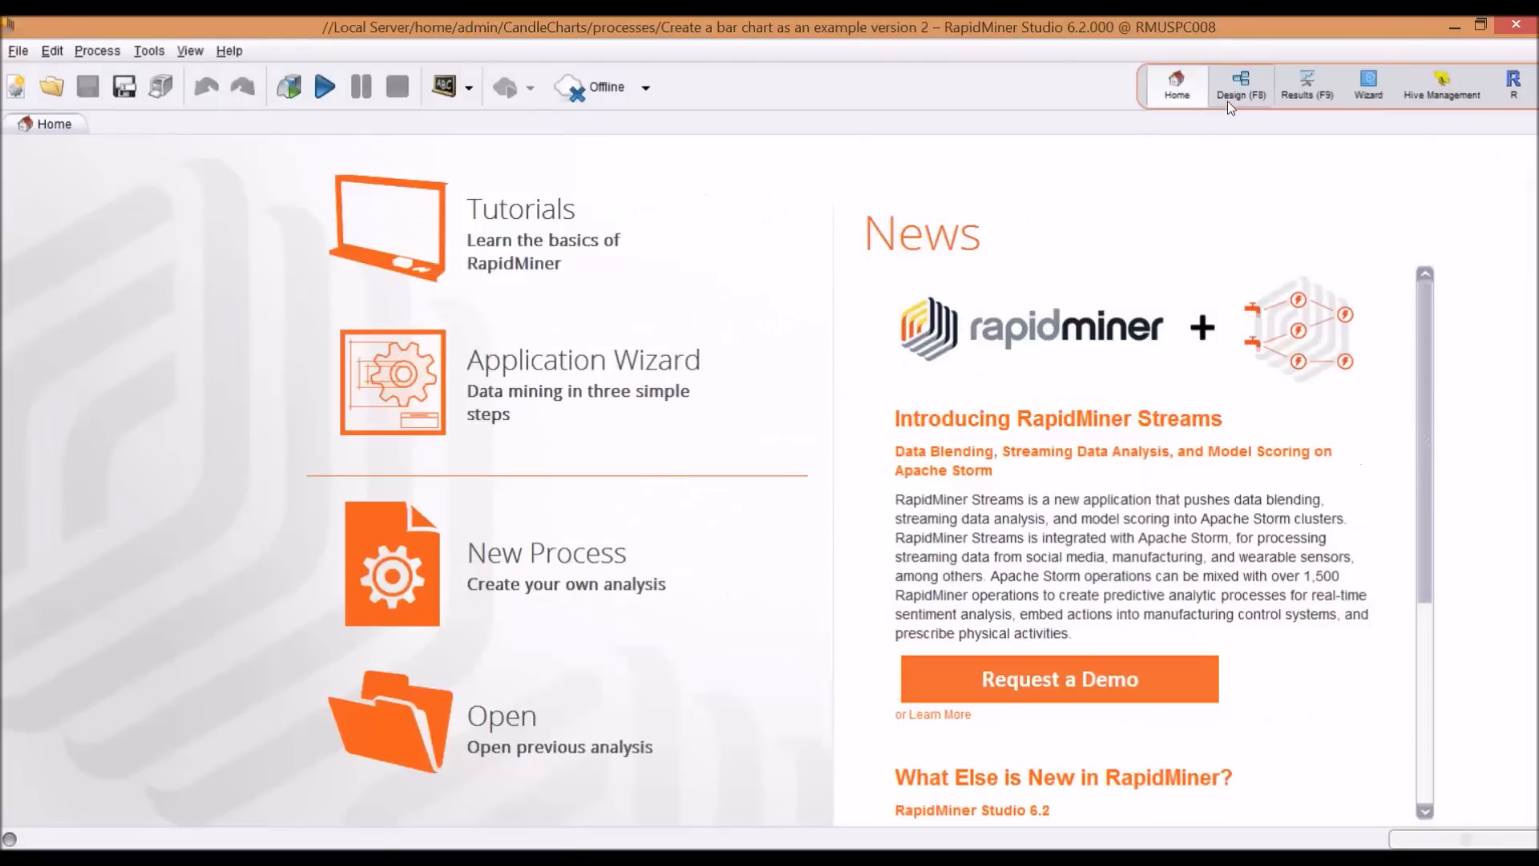
pyautogui.click(1239, 85)
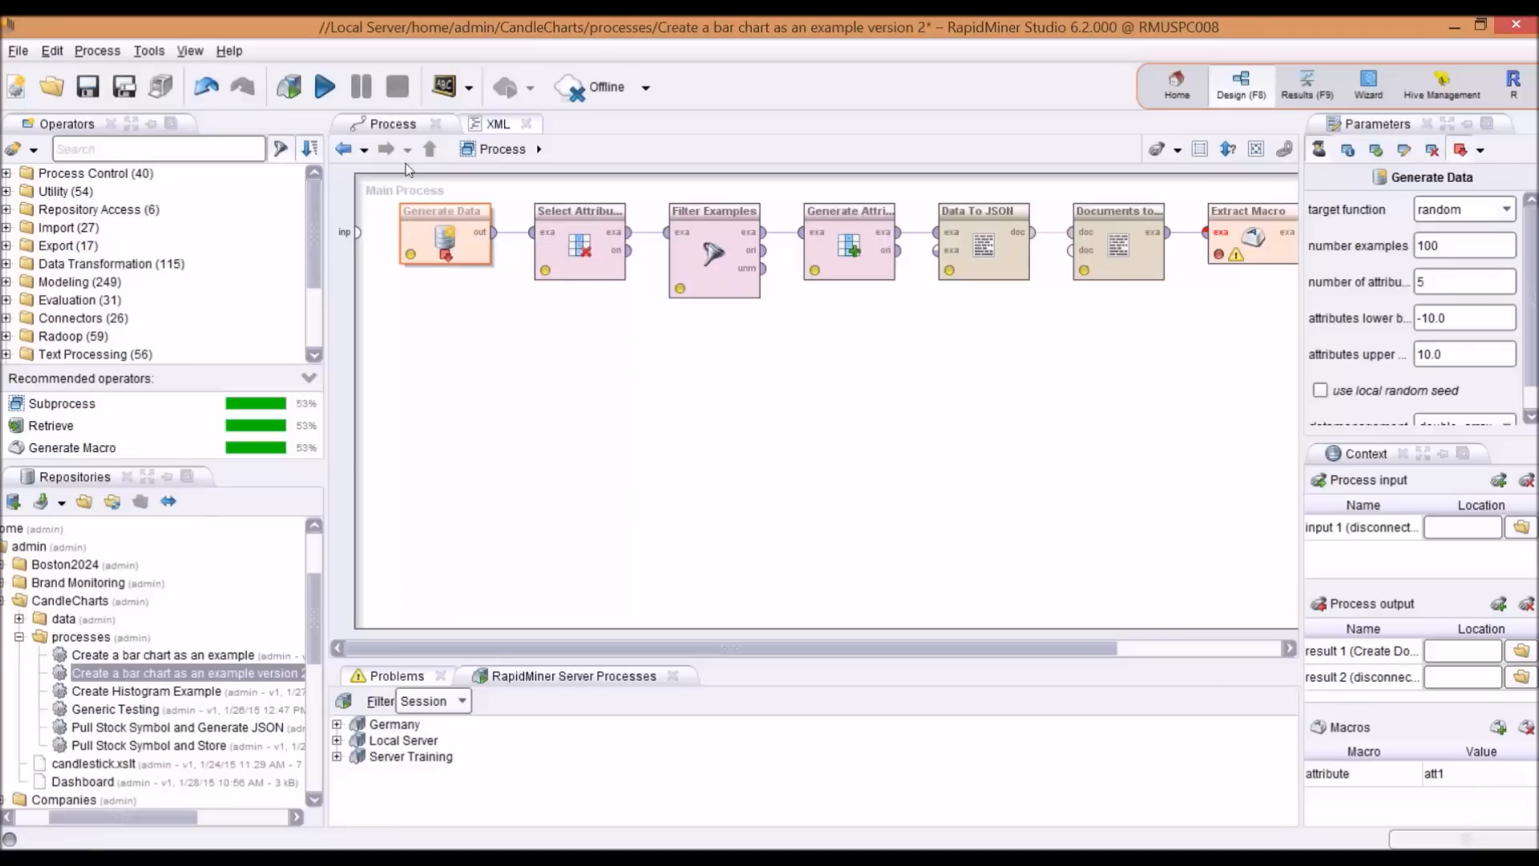
# Run Generate Data, review its 100 random examples, and return to Design
pyautogui.click(324, 87)
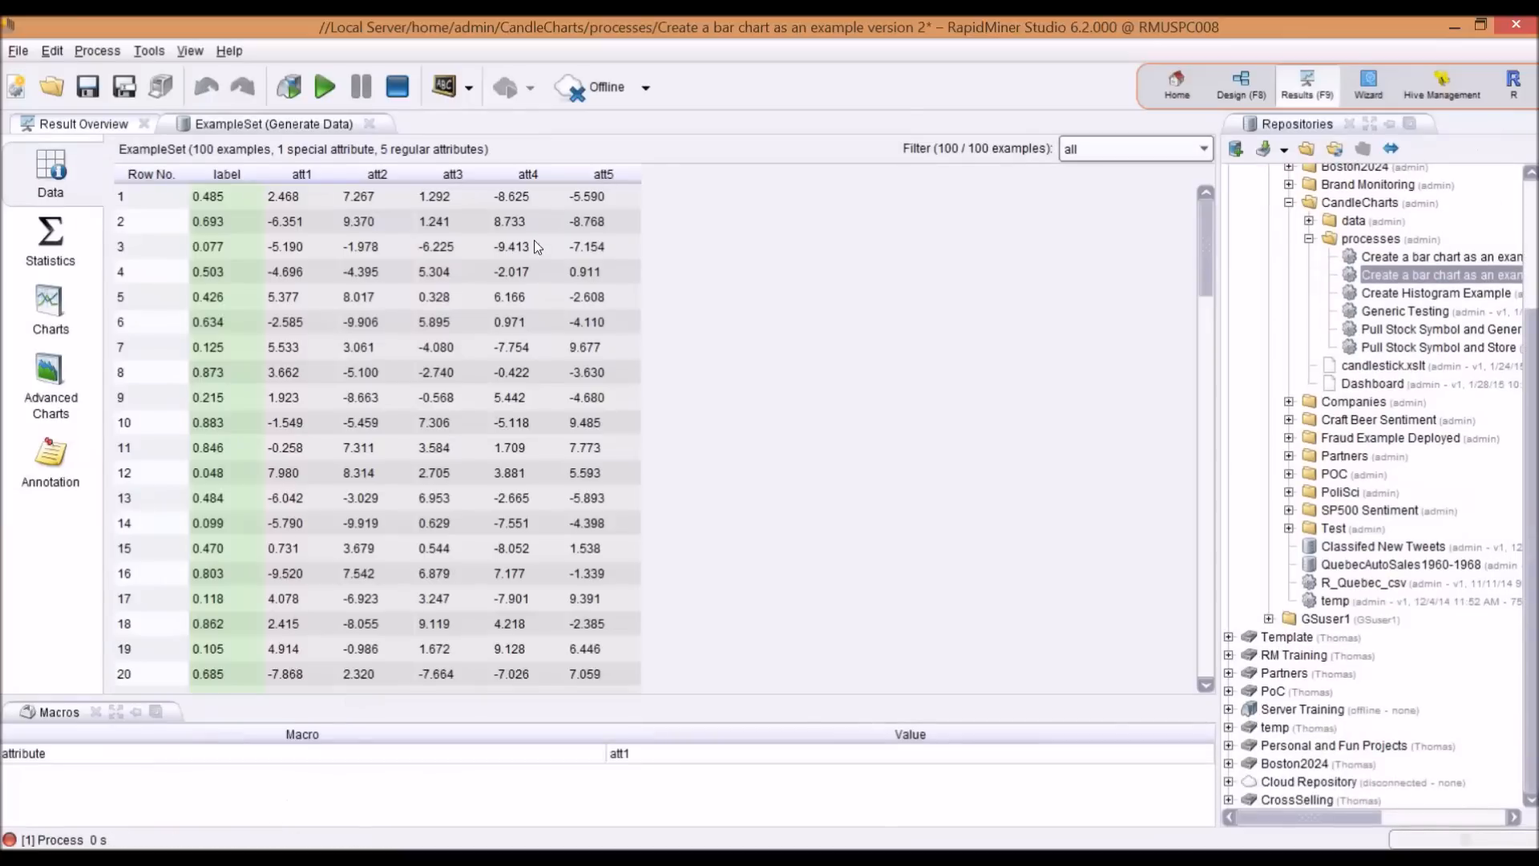
pyautogui.moveTo(689, 226)
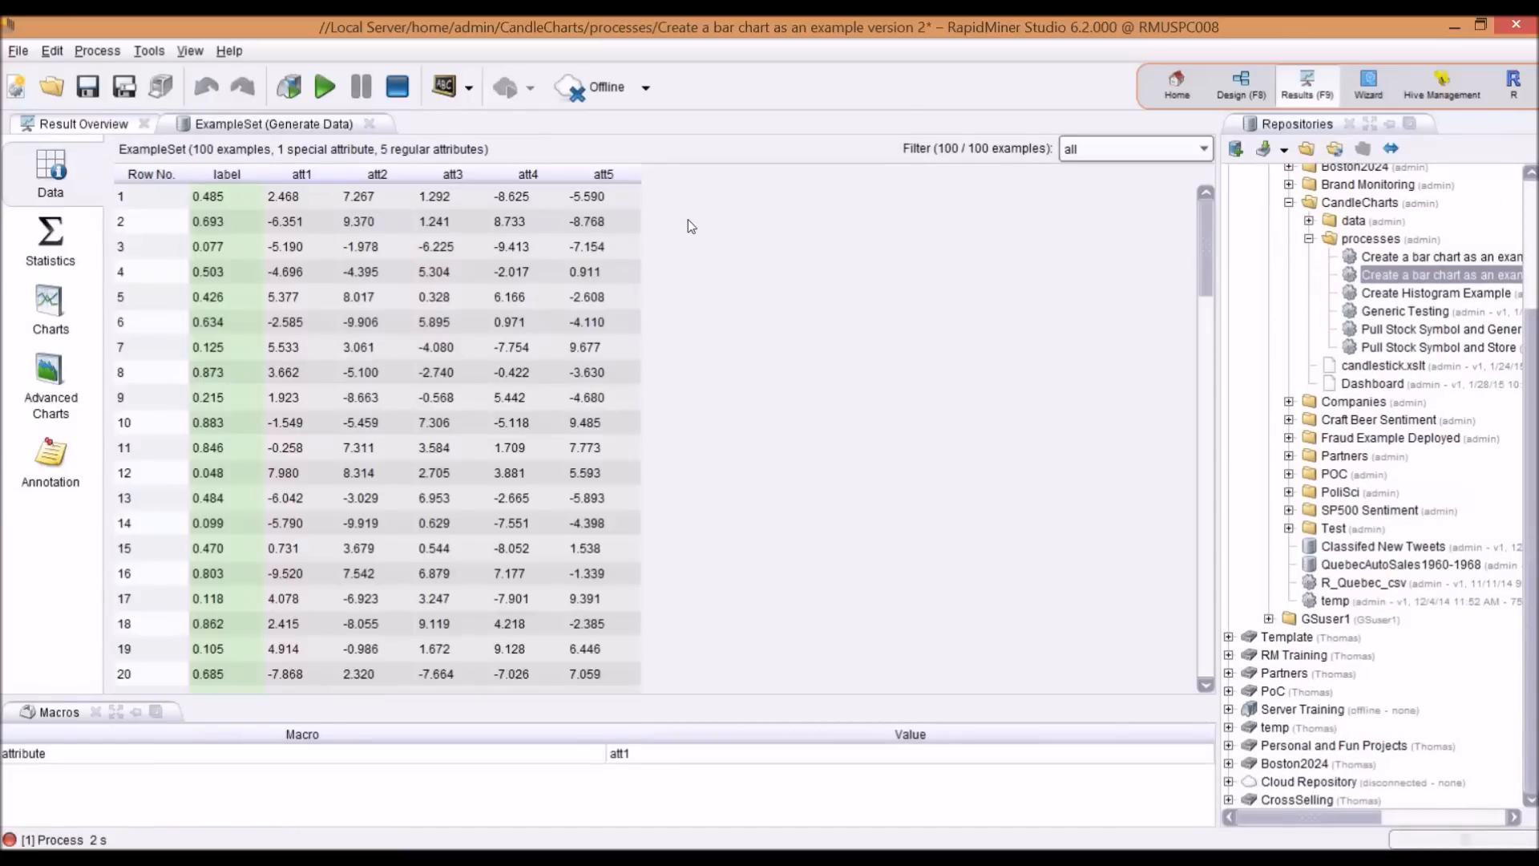
pyautogui.moveTo(319, 213)
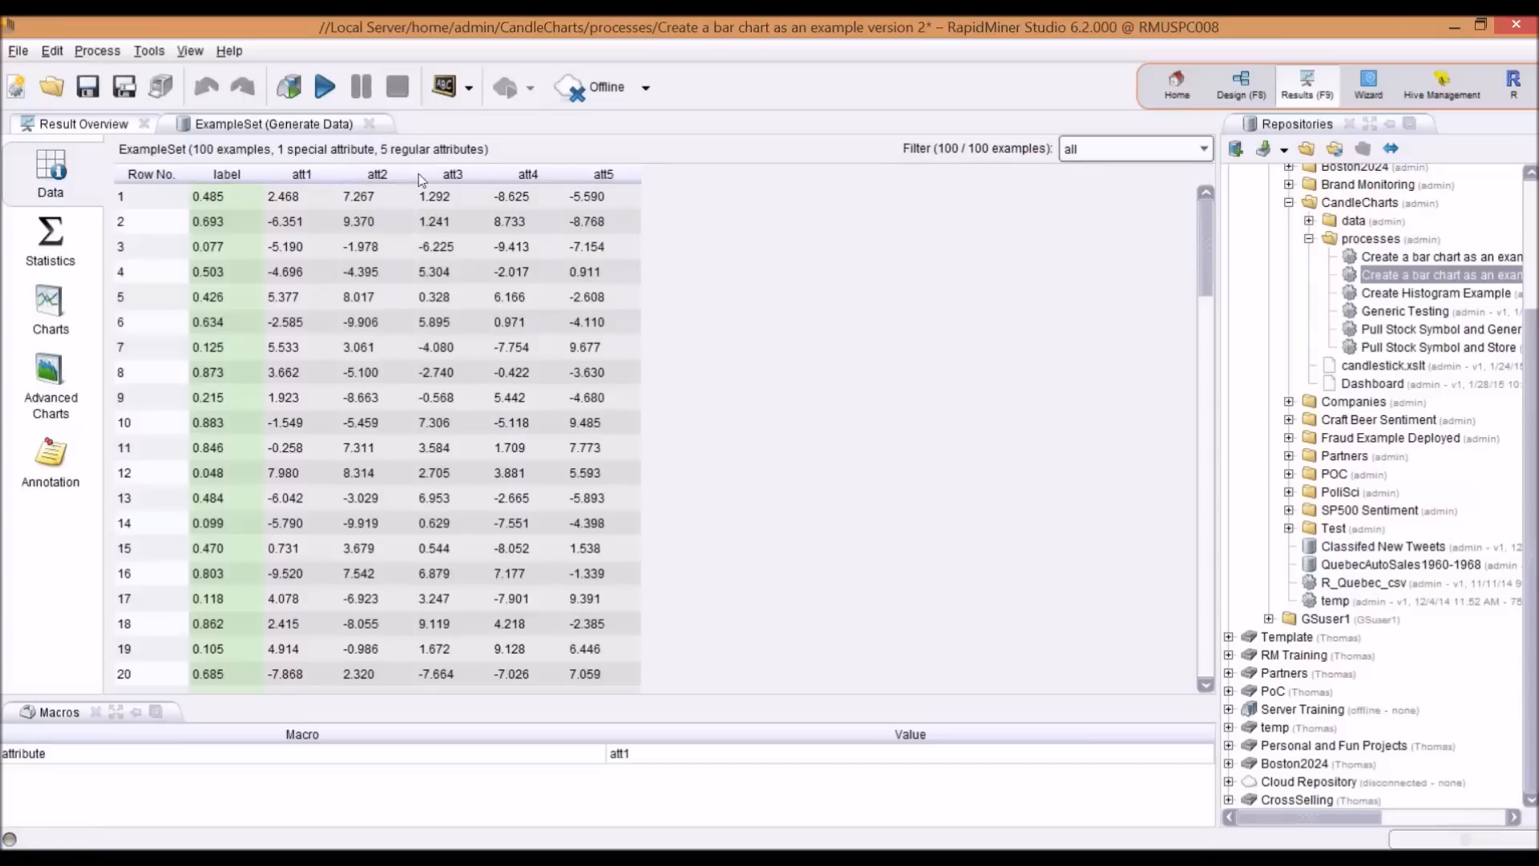
pyautogui.click(1239, 86)
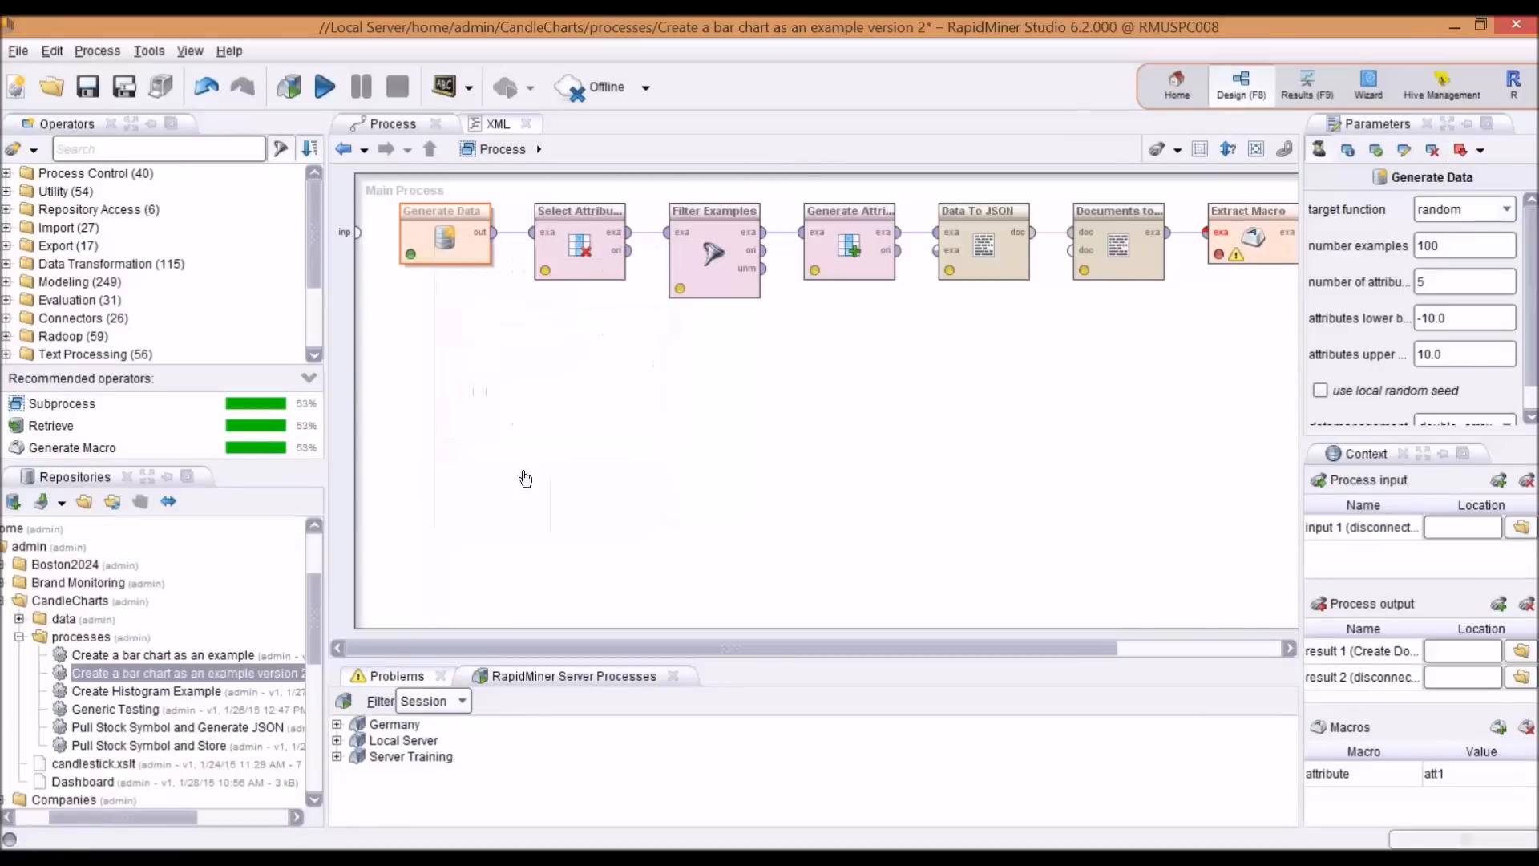
pyautogui.click(579, 240)
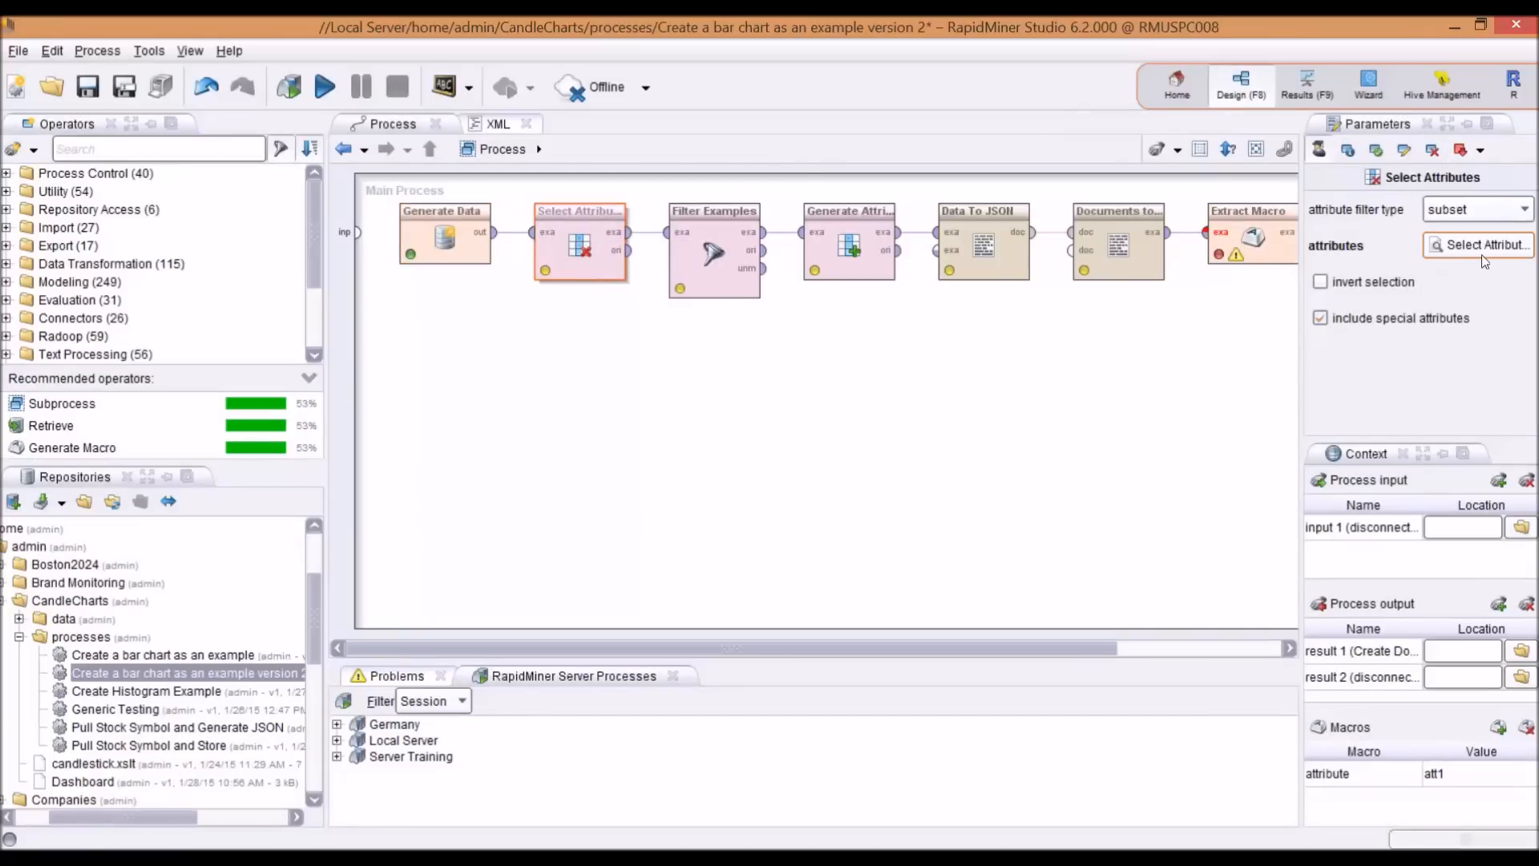
pyautogui.click(1483, 243)
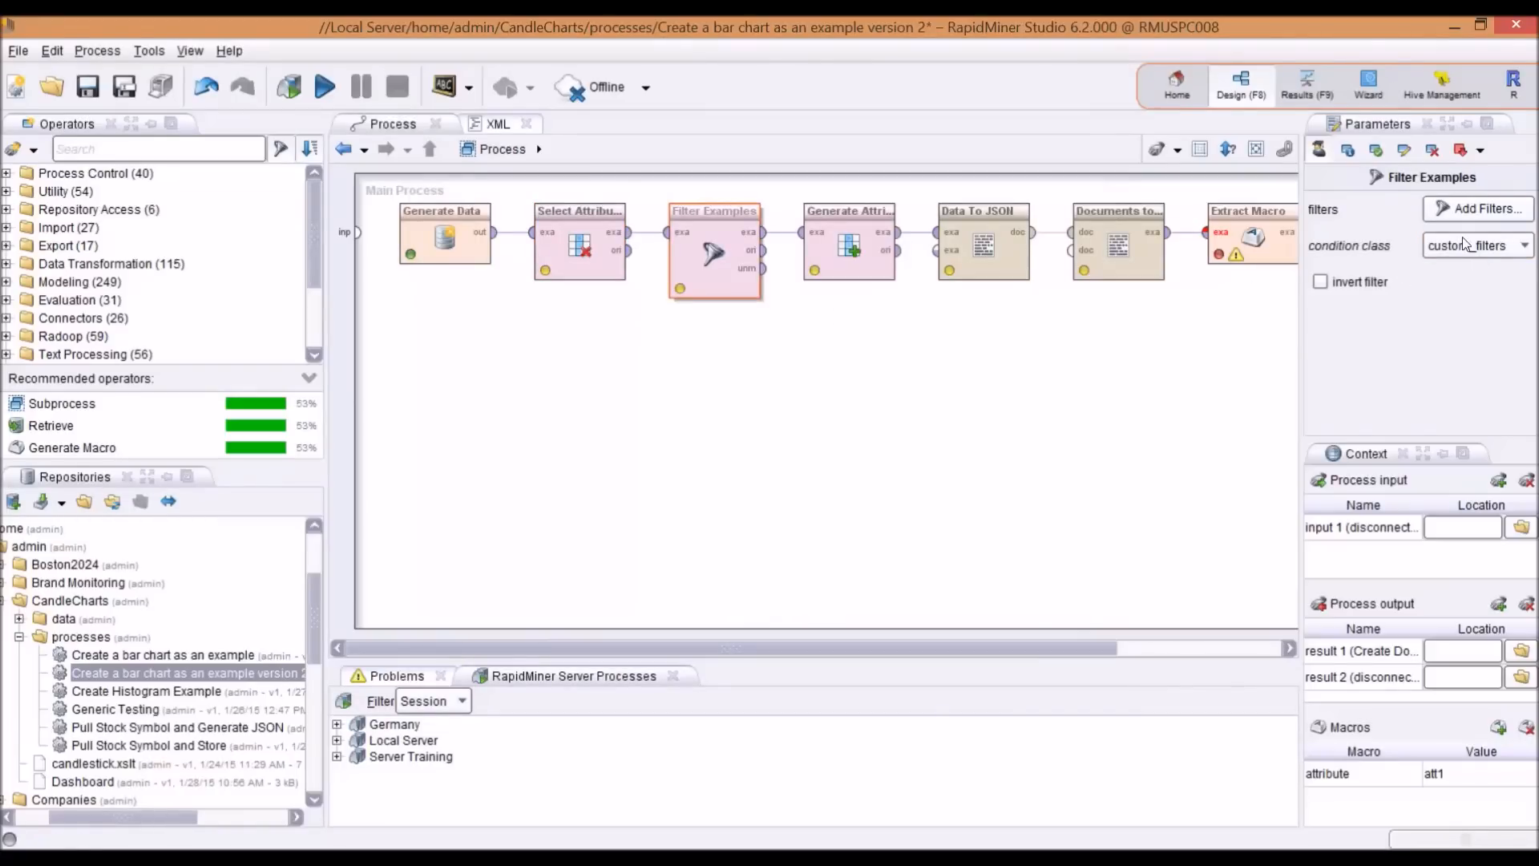
pyautogui.moveTo(1466, 245)
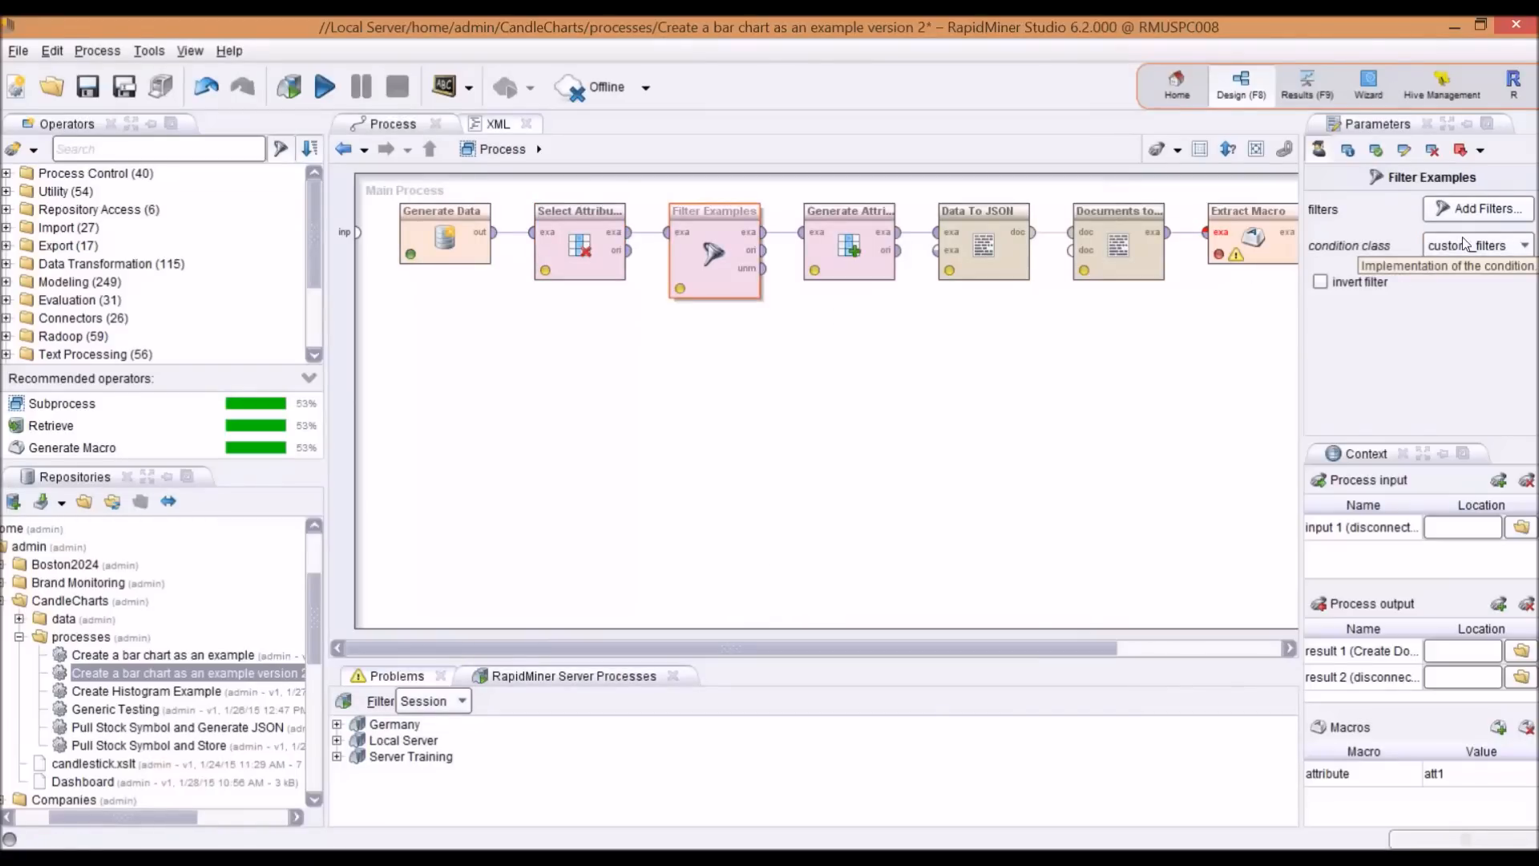
pyautogui.moveTo(848, 250)
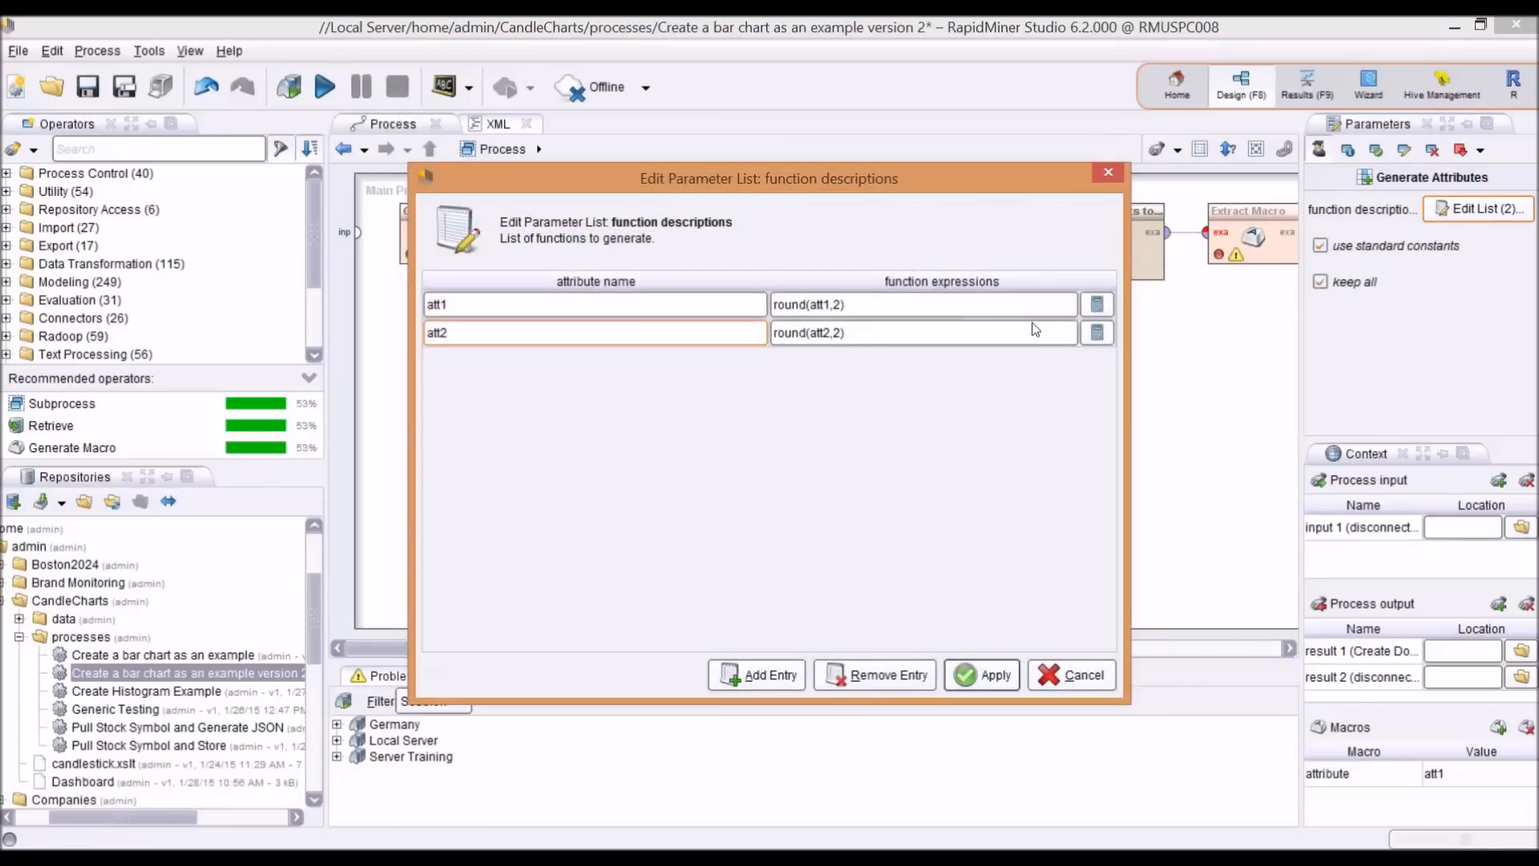
pyautogui.moveTo(1032, 329)
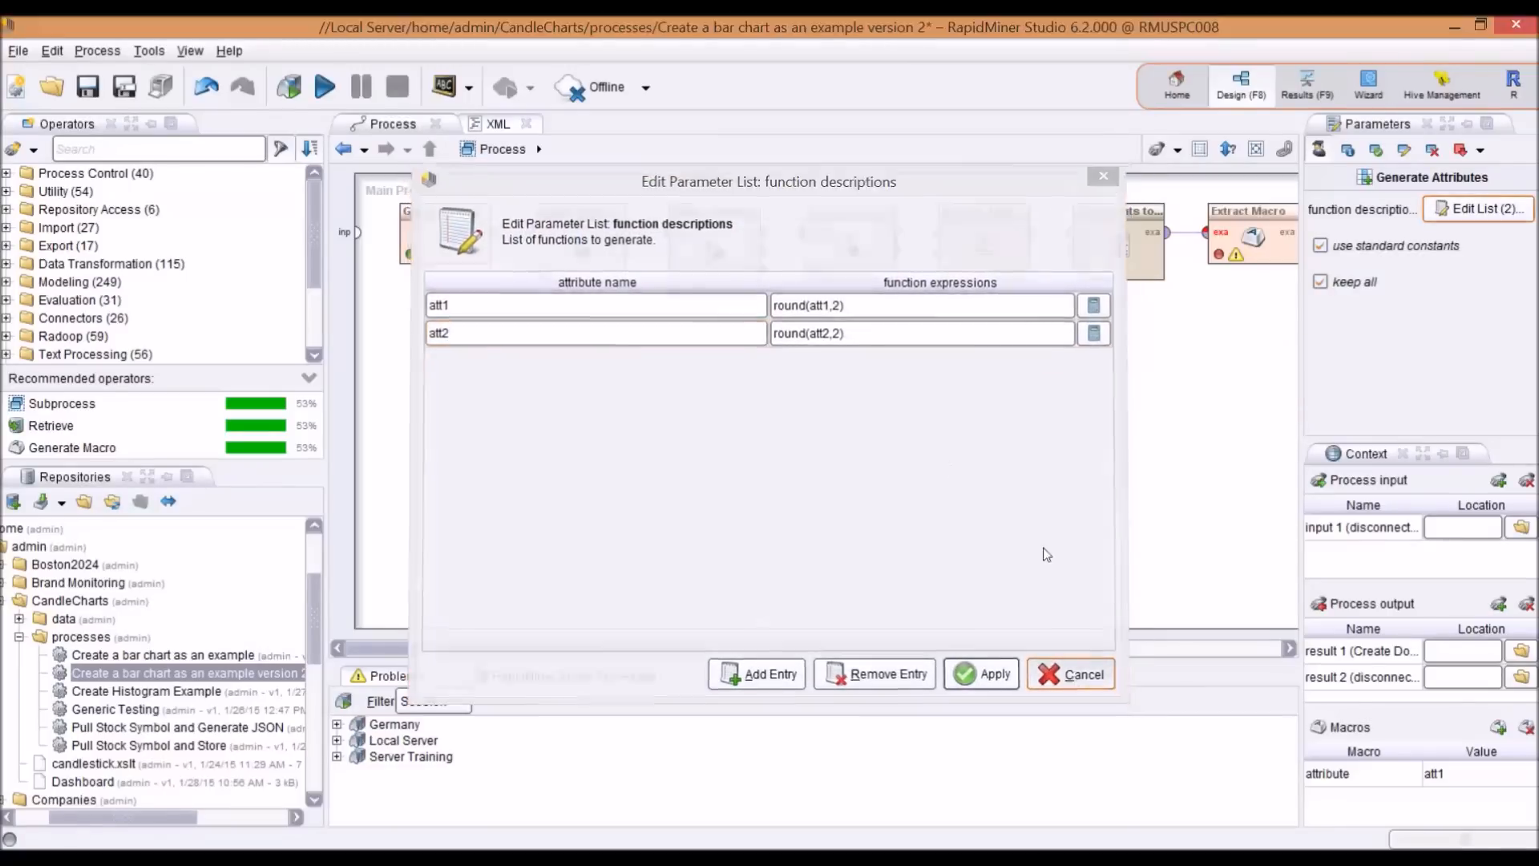
pyautogui.click(1073, 673)
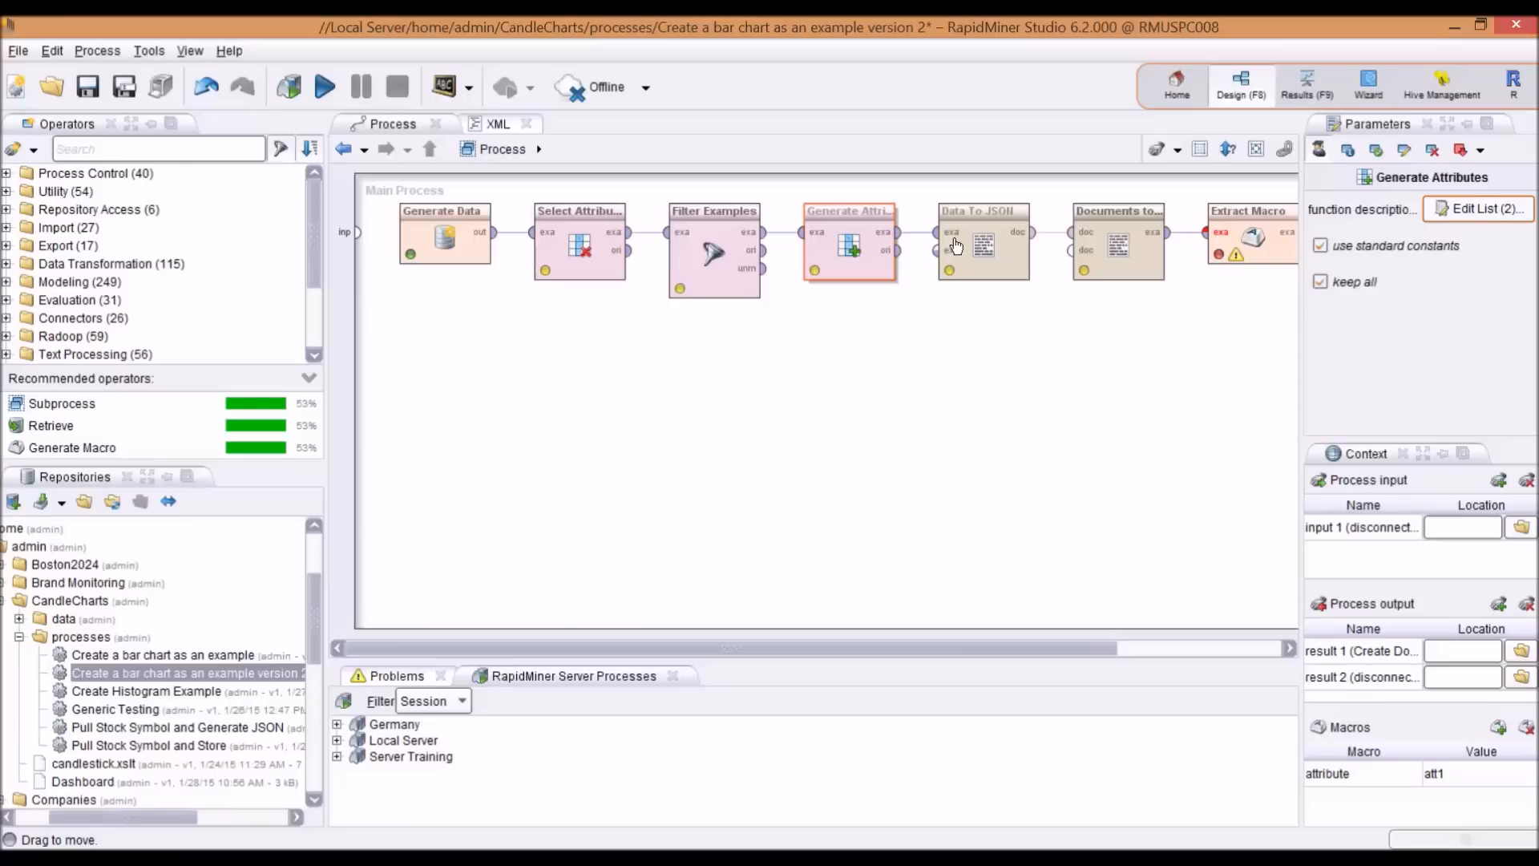
pyautogui.hscroll(3)
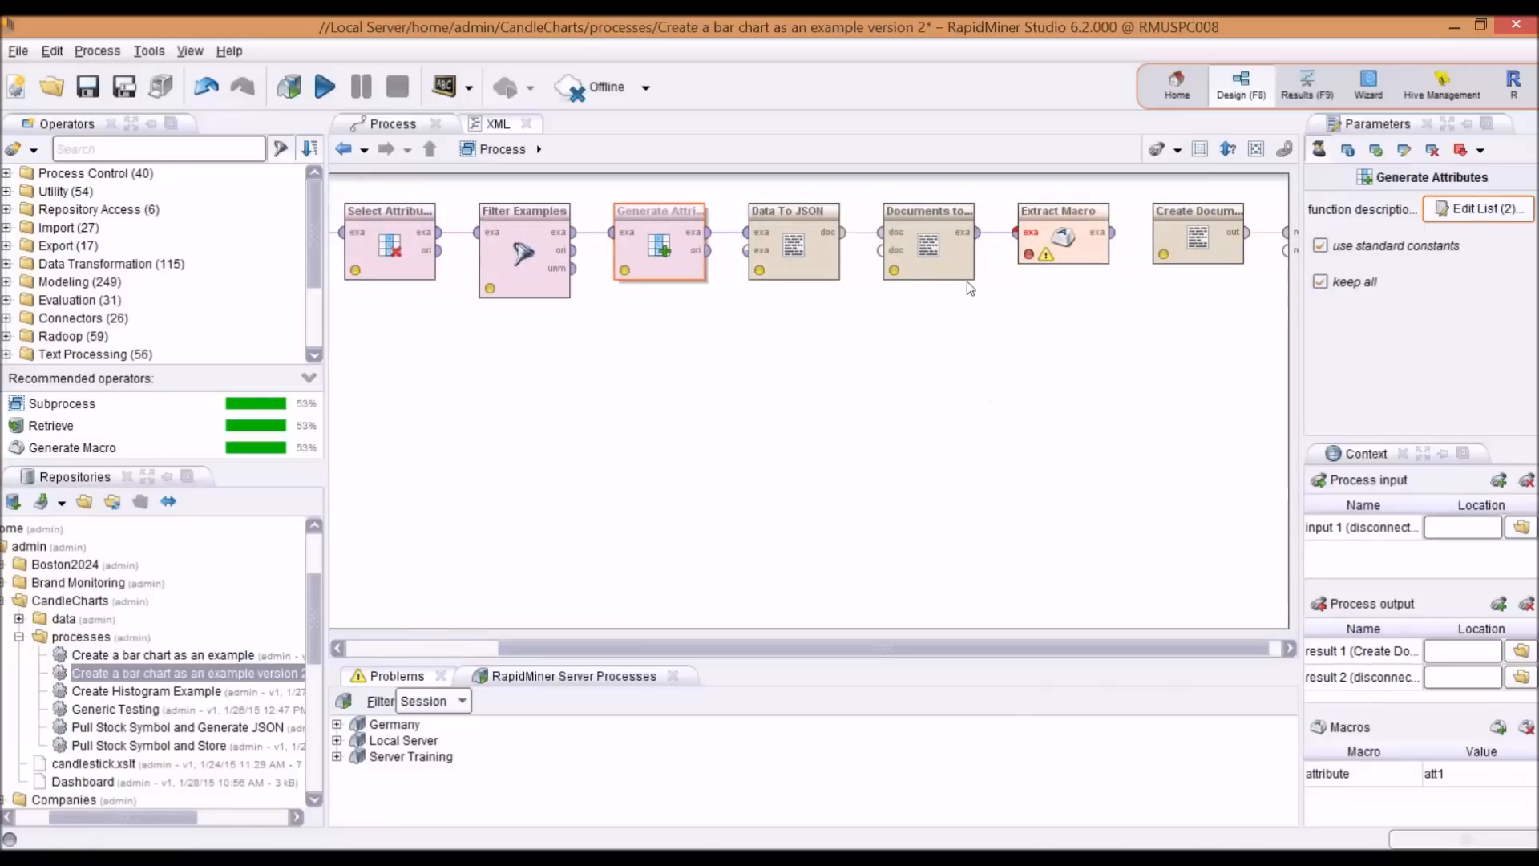
pyautogui.click(925, 243)
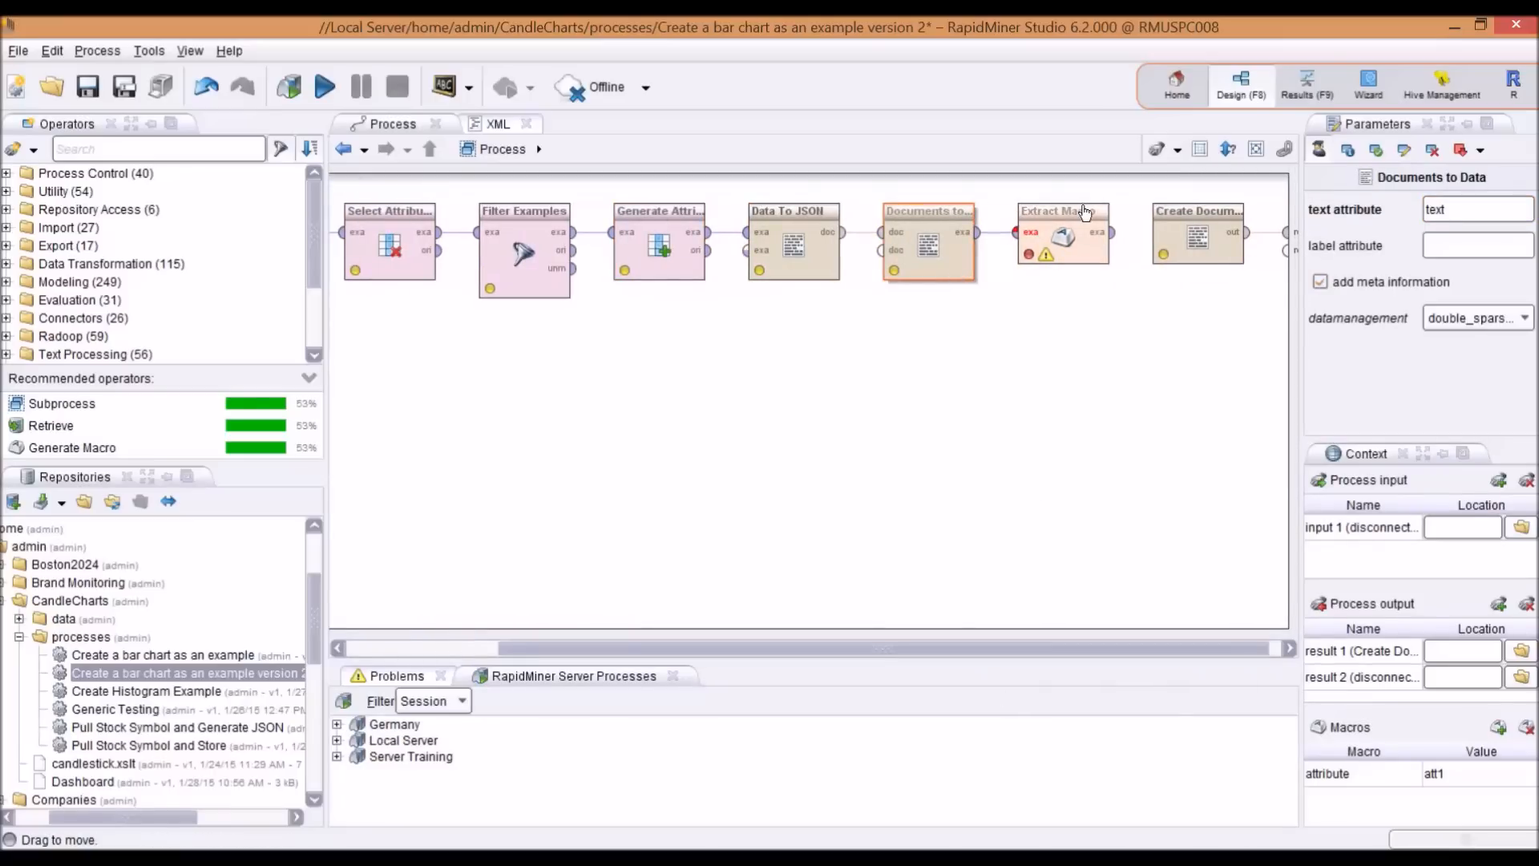
pyautogui.click(1197, 236)
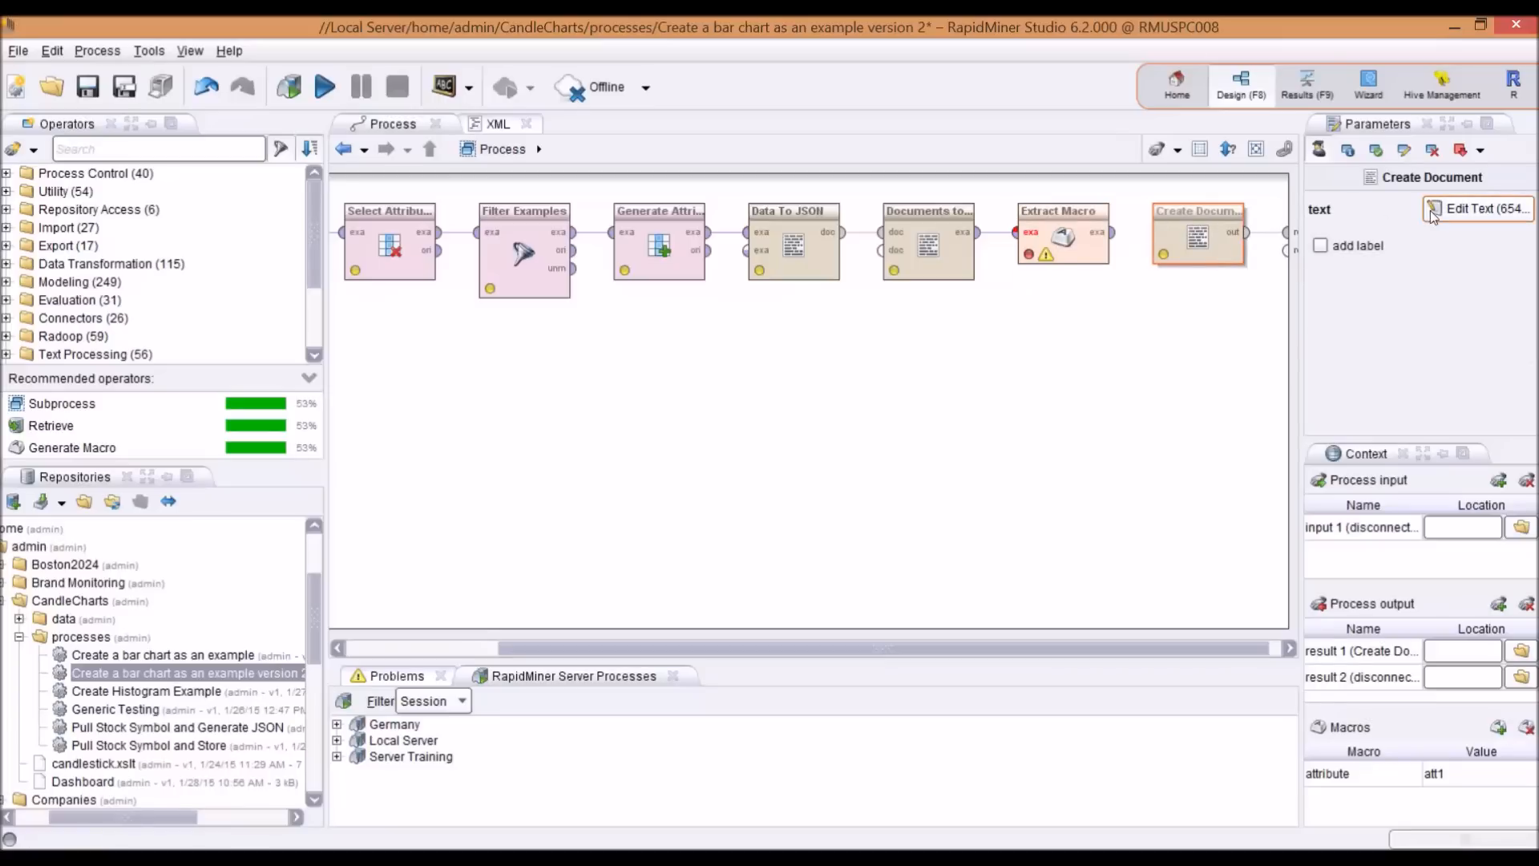
pyautogui.moveTo(794, 592)
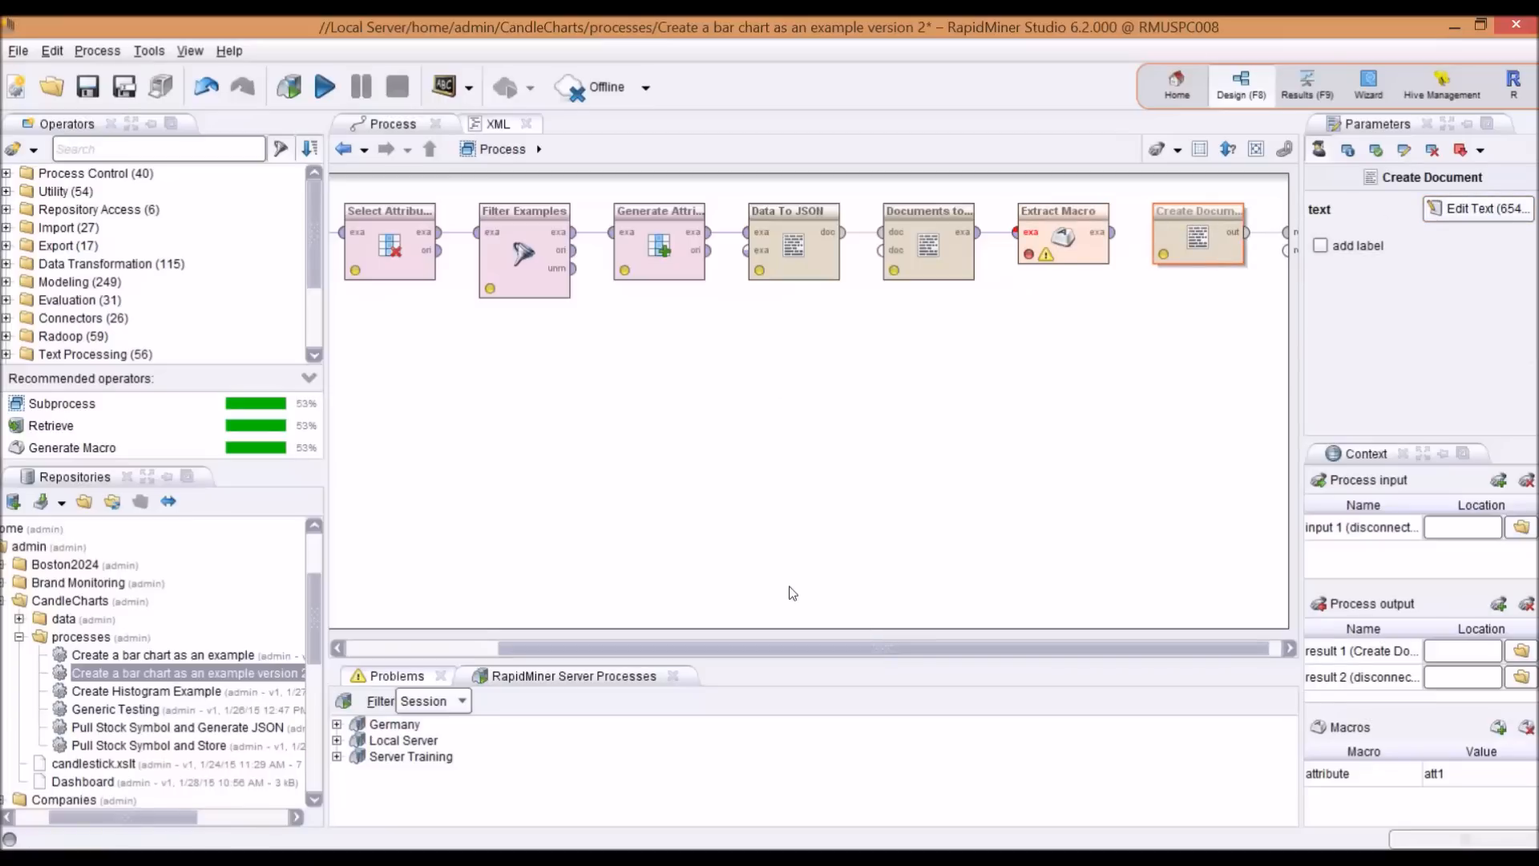
pyautogui.moveTo(1391, 797)
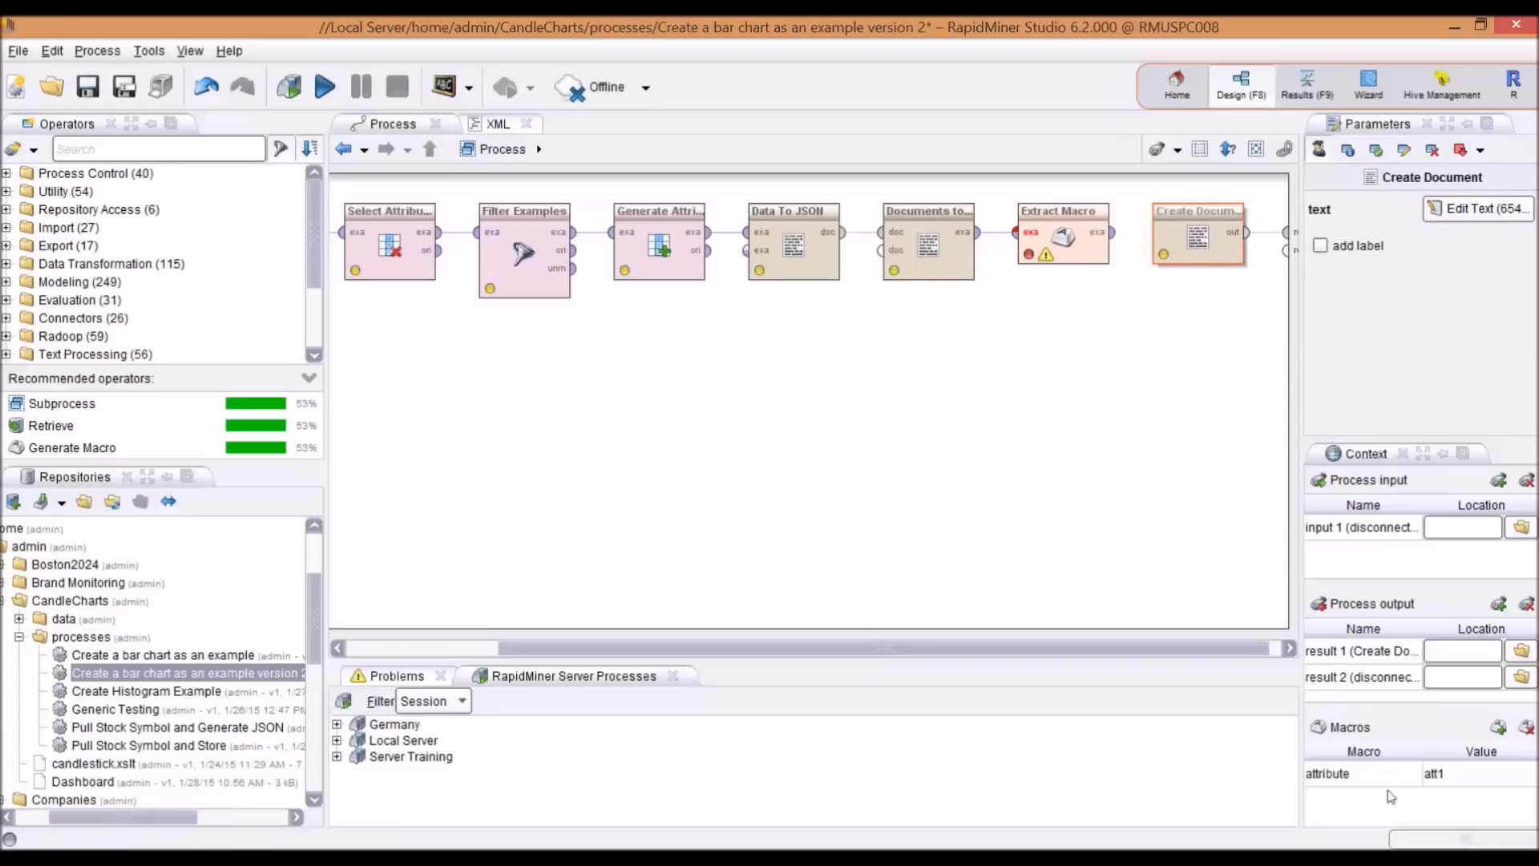
pyautogui.moveTo(1077, 250)
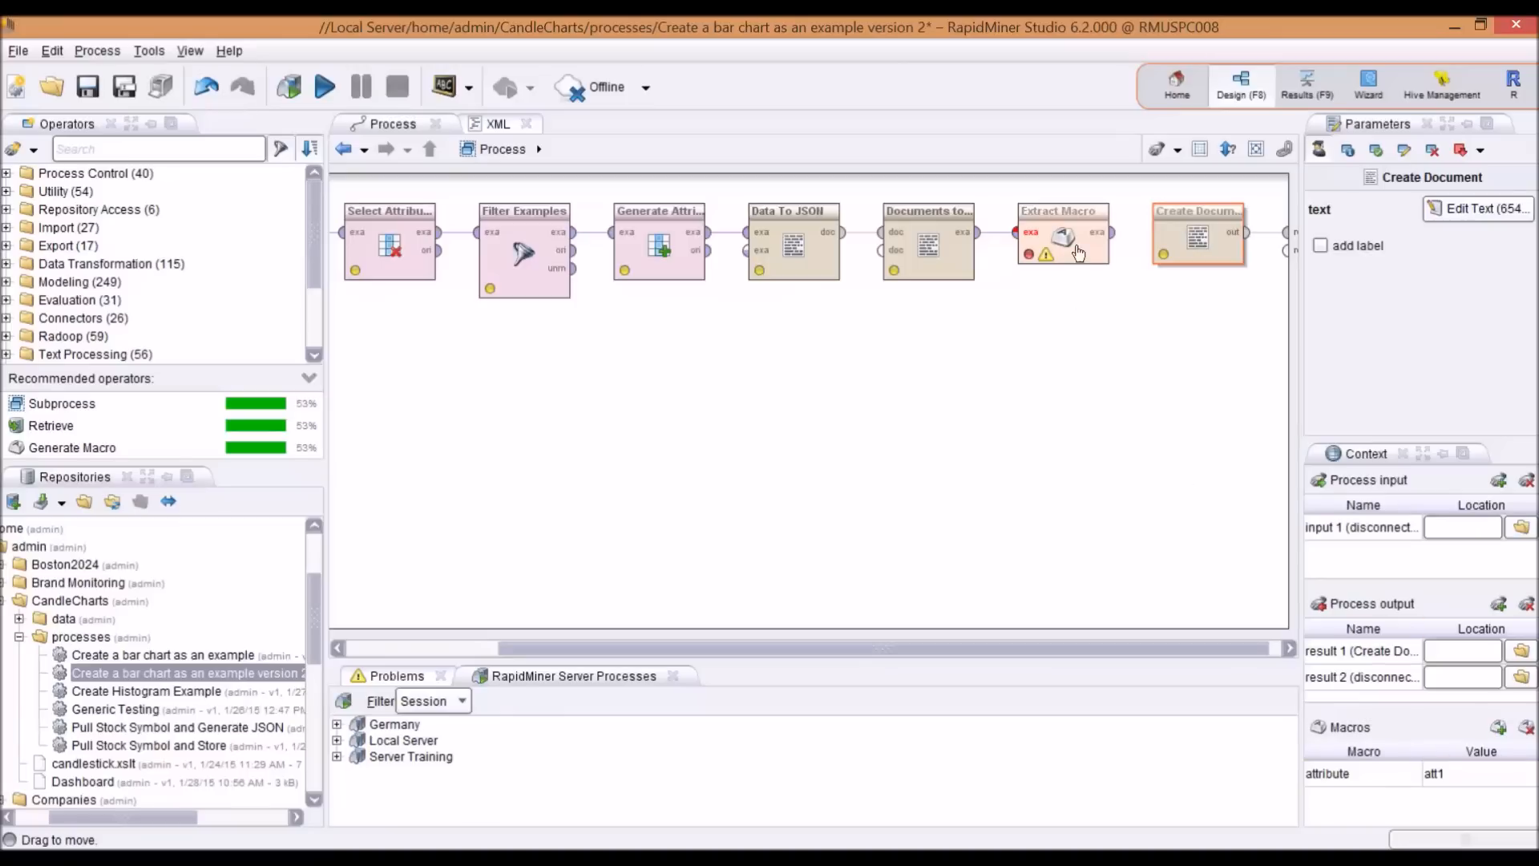
pyautogui.click(1061, 240)
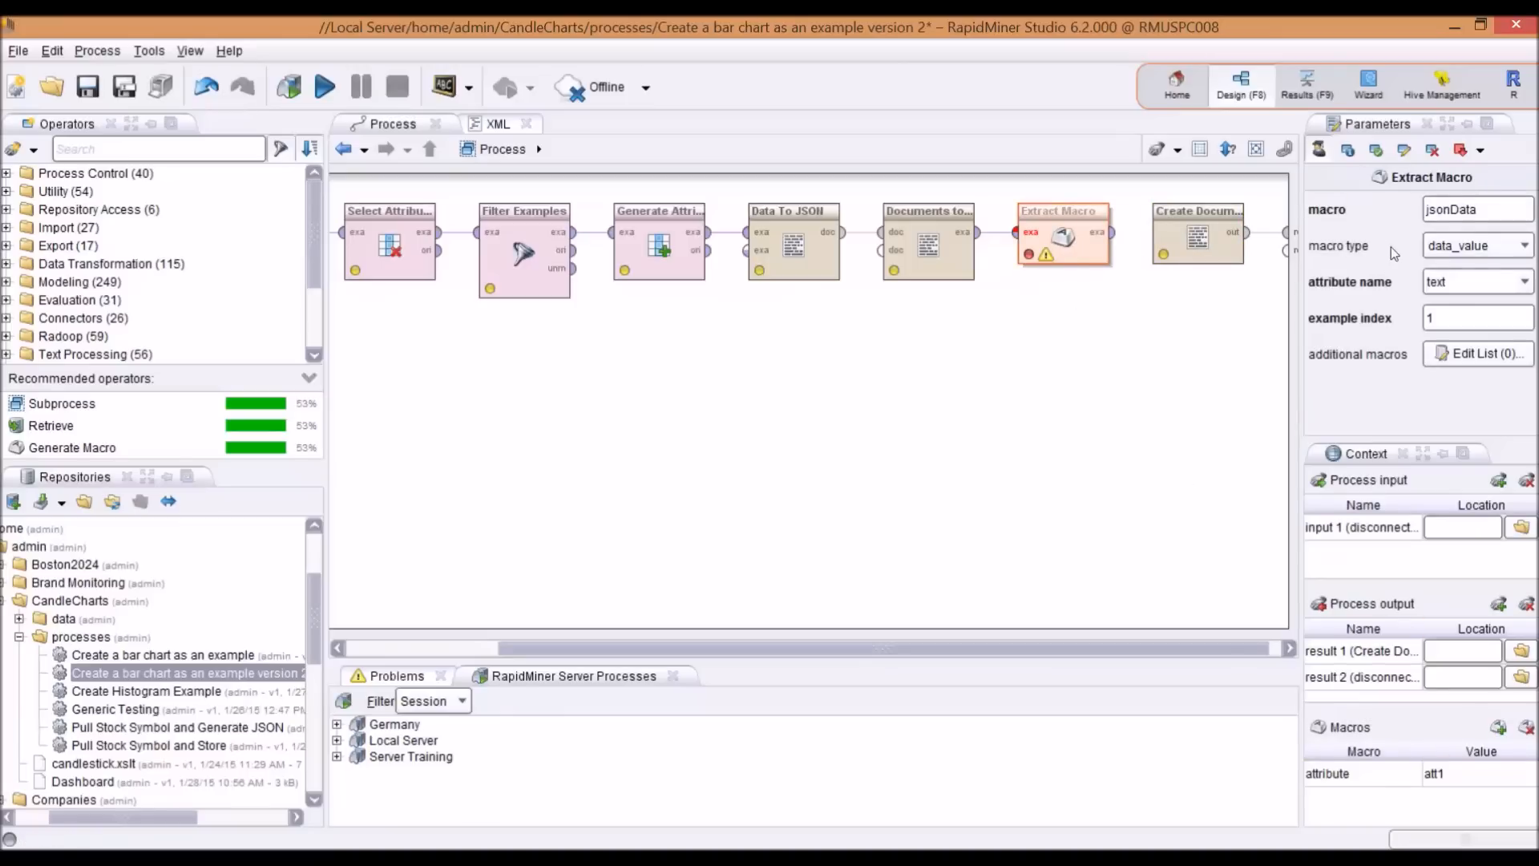
pyautogui.moveTo(1391, 250)
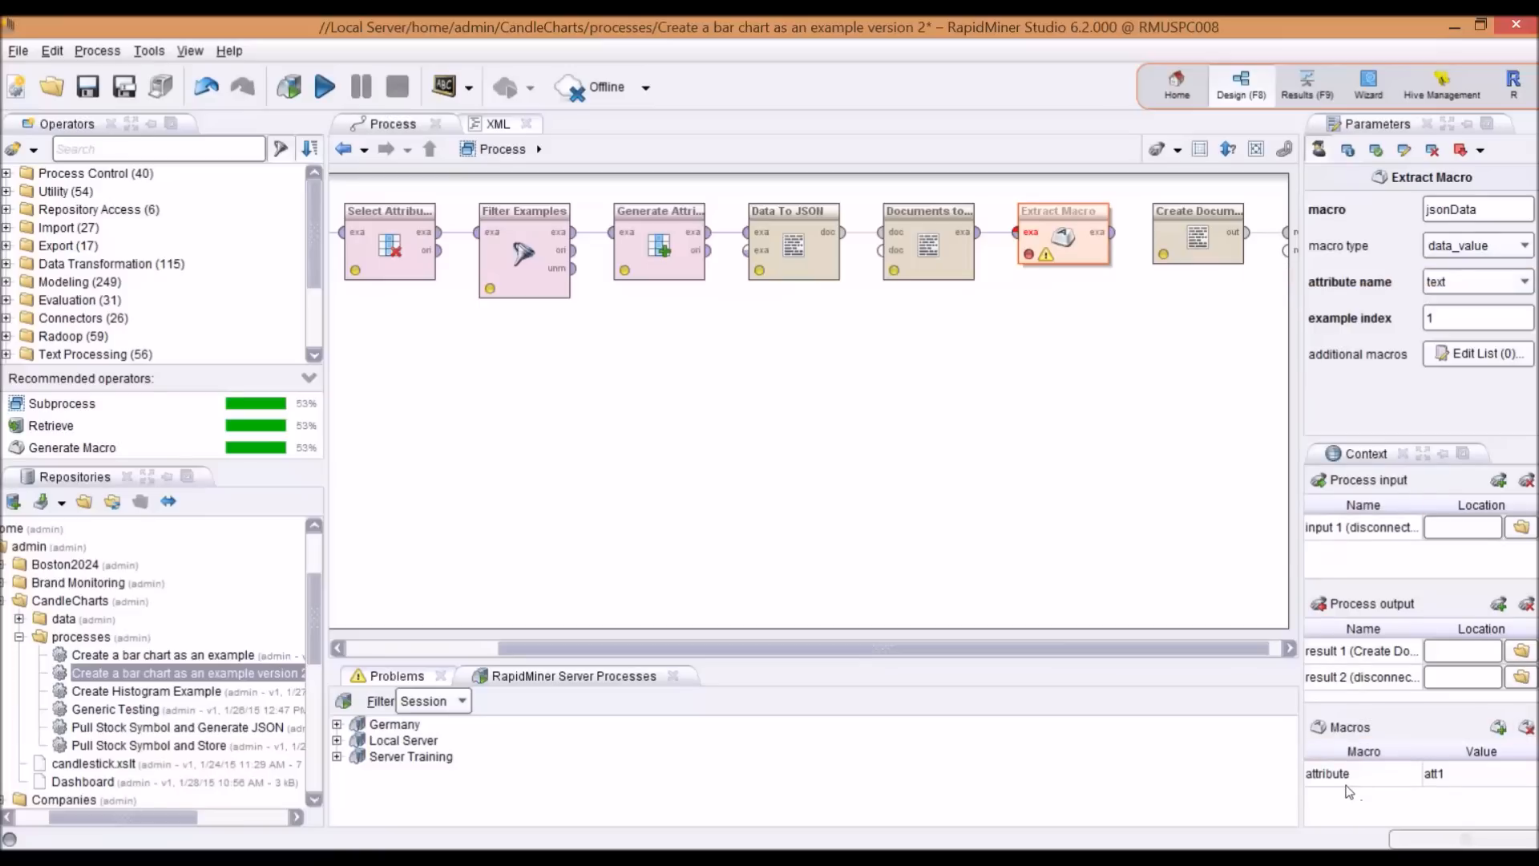
pyautogui.moveTo(1462, 784)
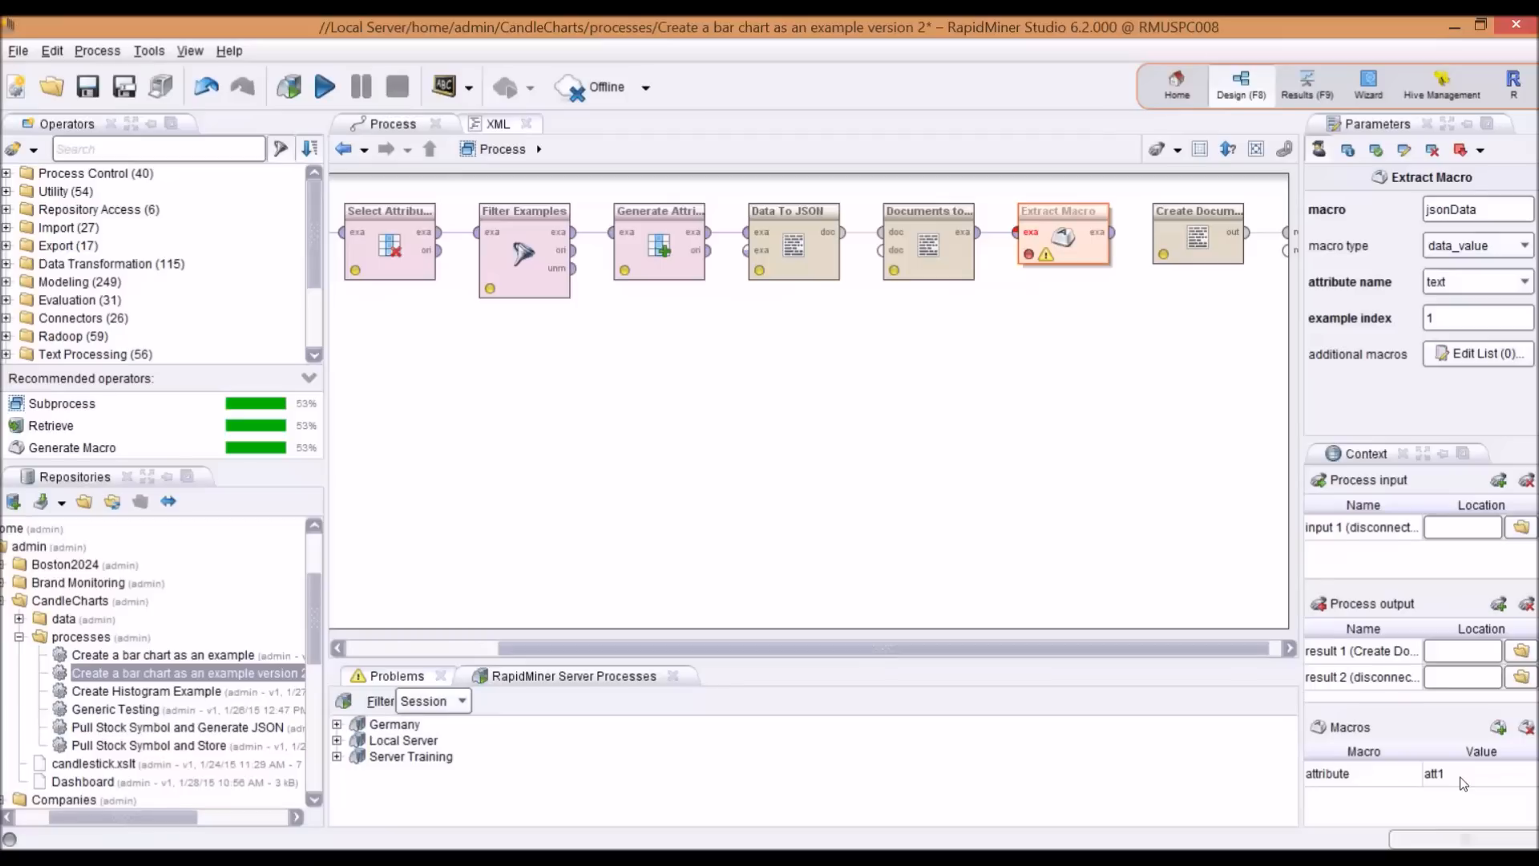
pyautogui.click(1197, 236)
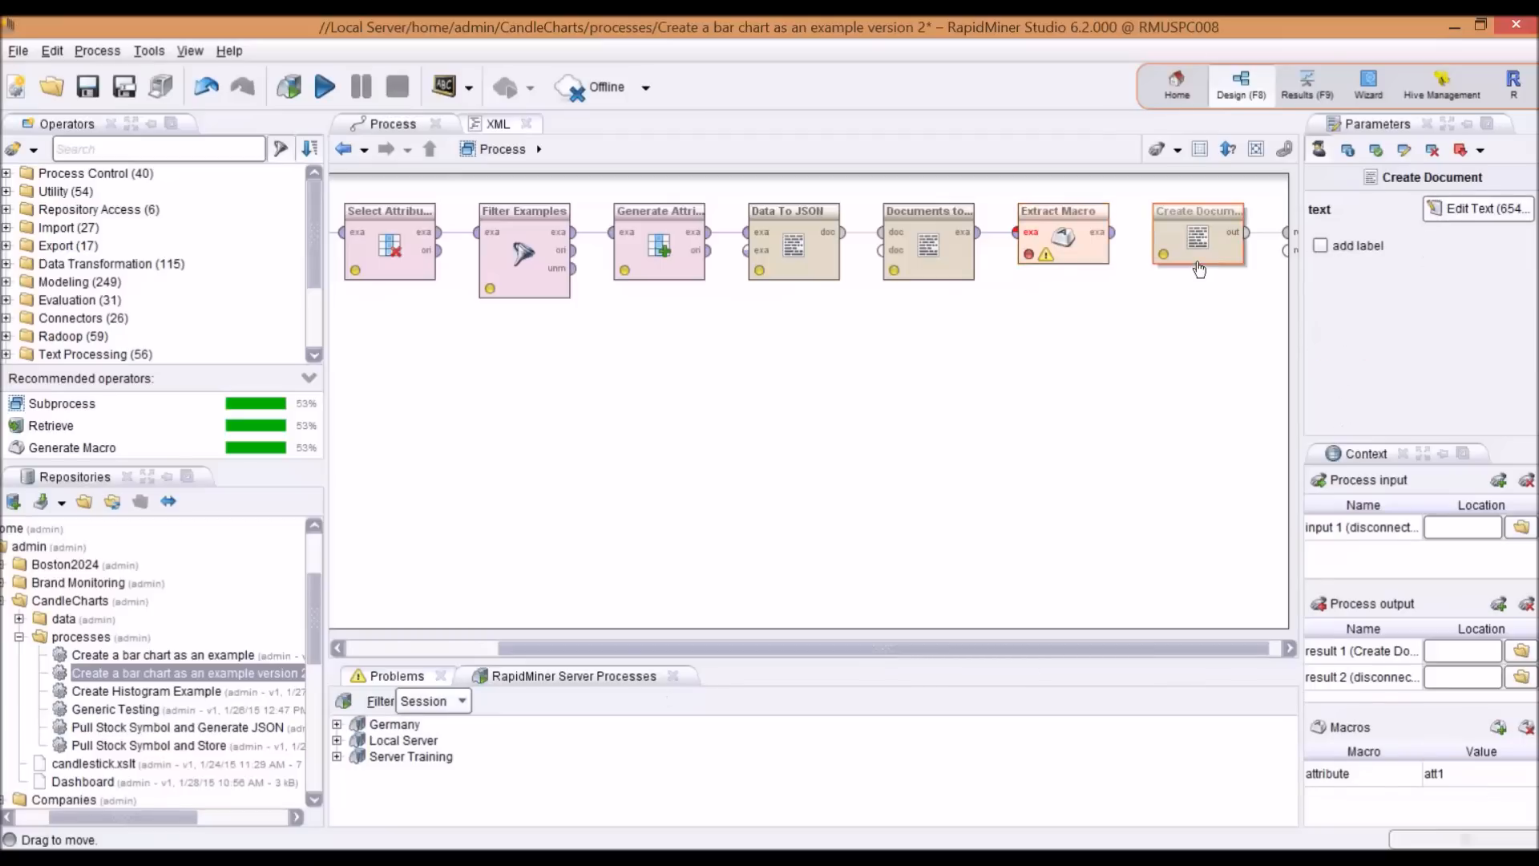
# Review the Create Document HTML template and locate its %{jsonData} macro in the D3 script
pyautogui.click(1476, 208)
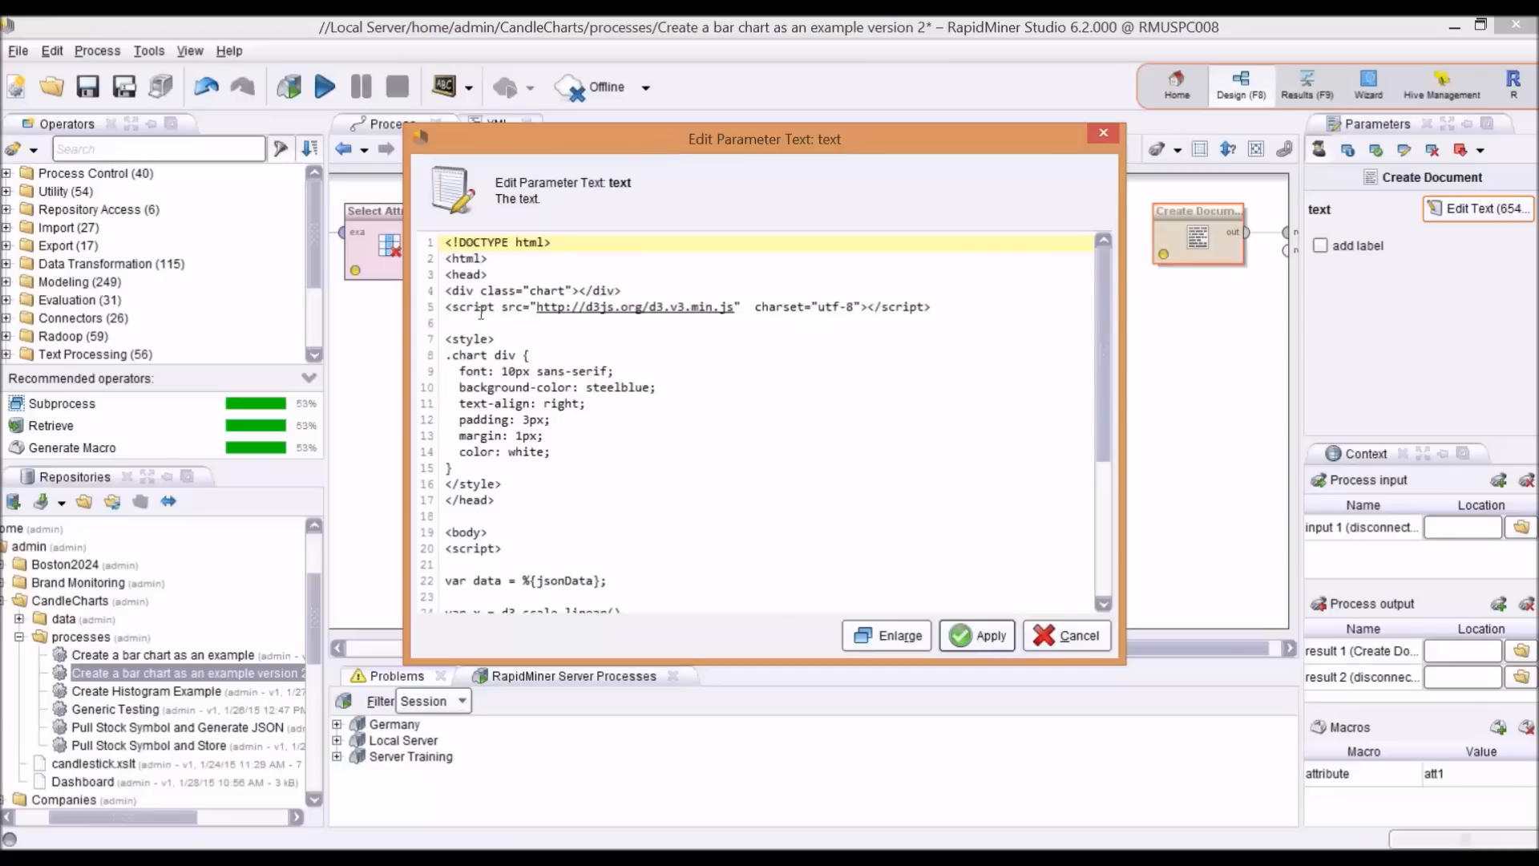
pyautogui.moveTo(726, 323)
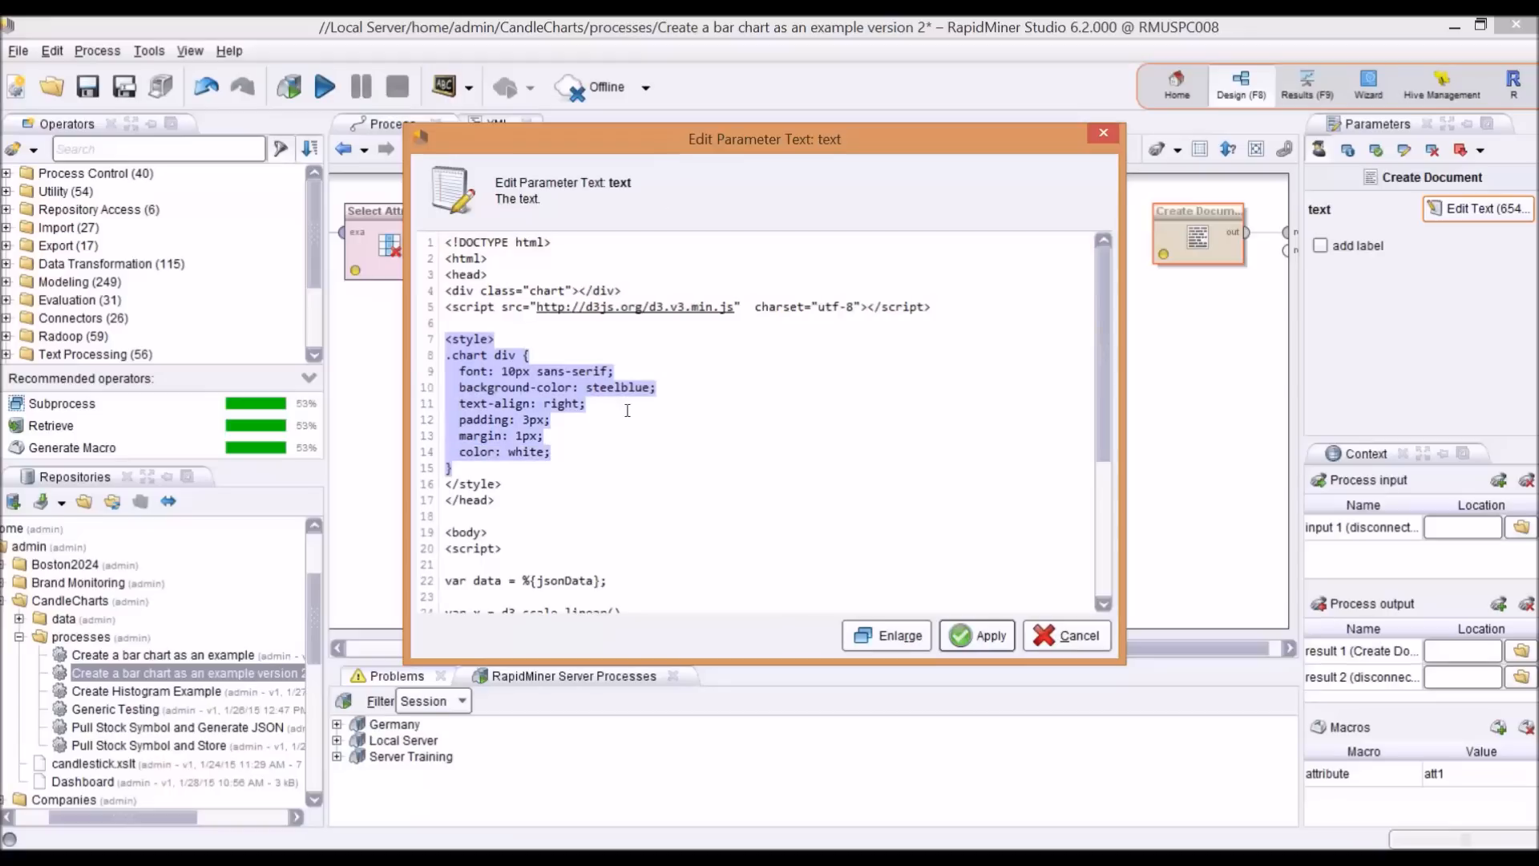
pyautogui.moveTo(672, 459)
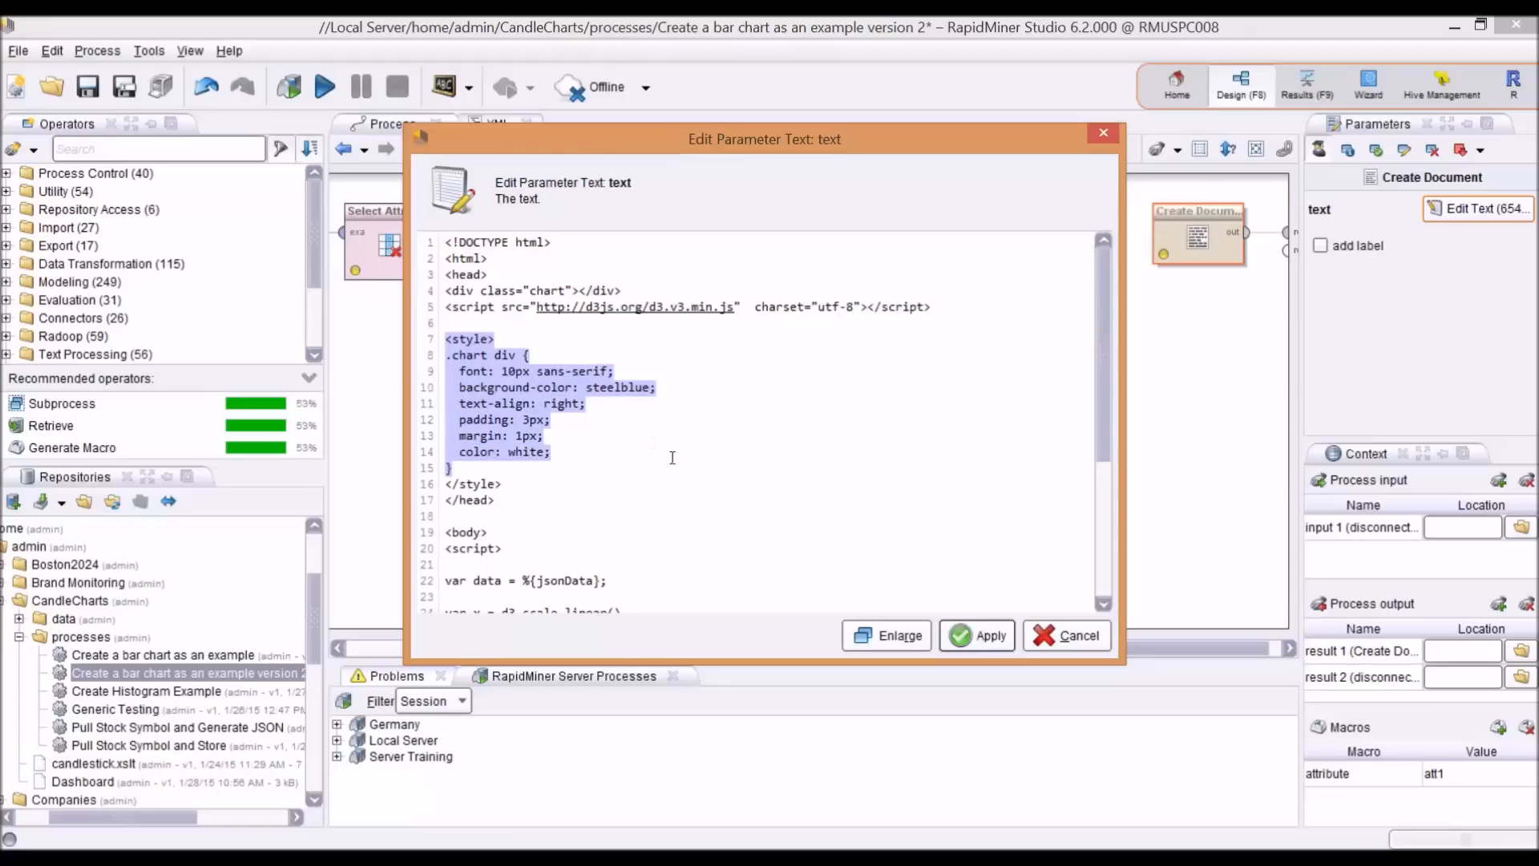
pyautogui.scroll(-3)
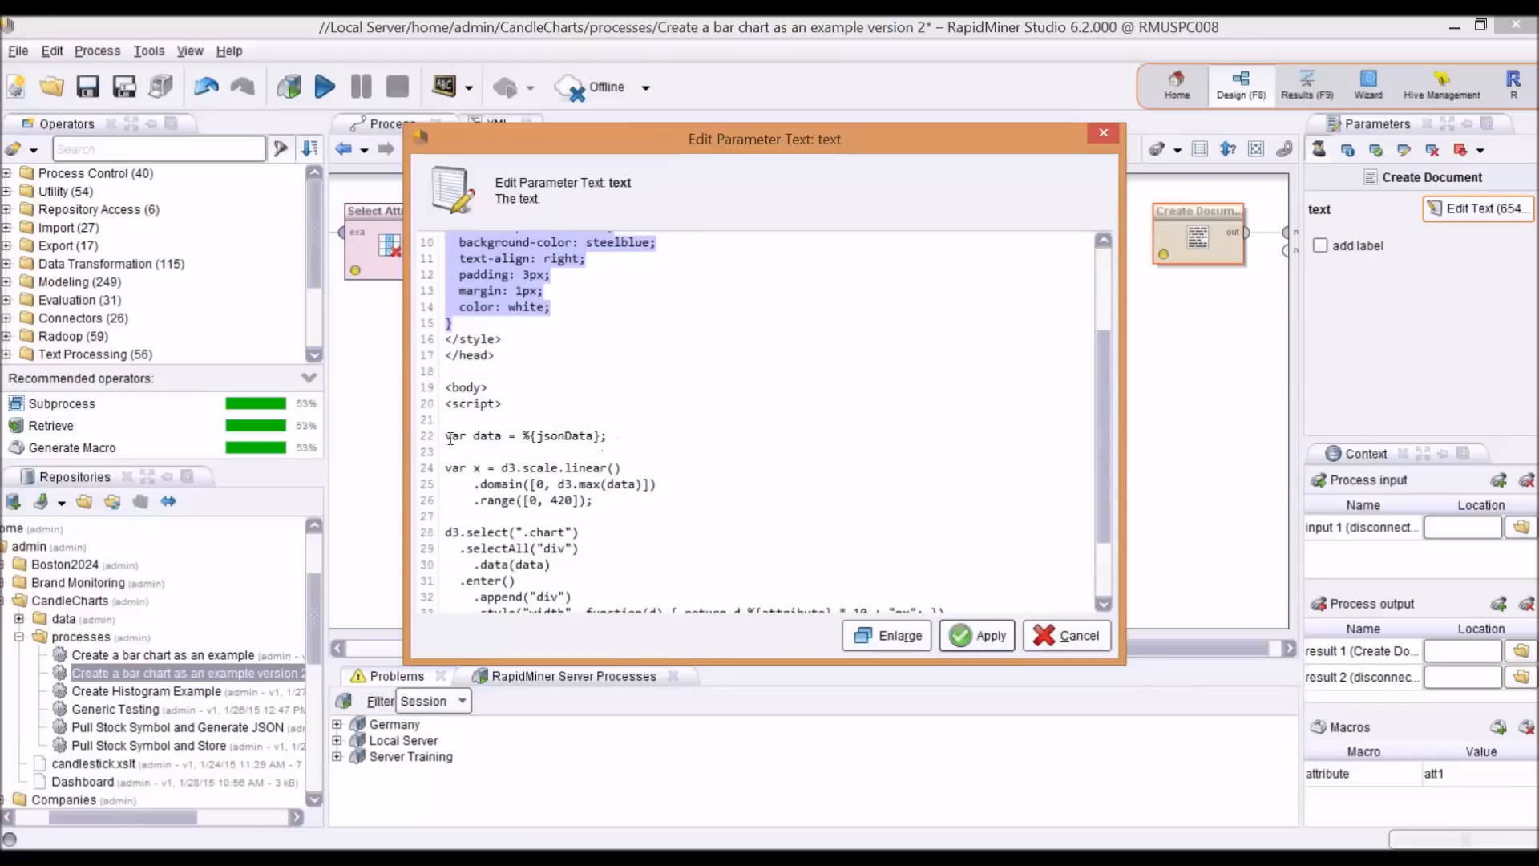
pyautogui.click(487, 435)
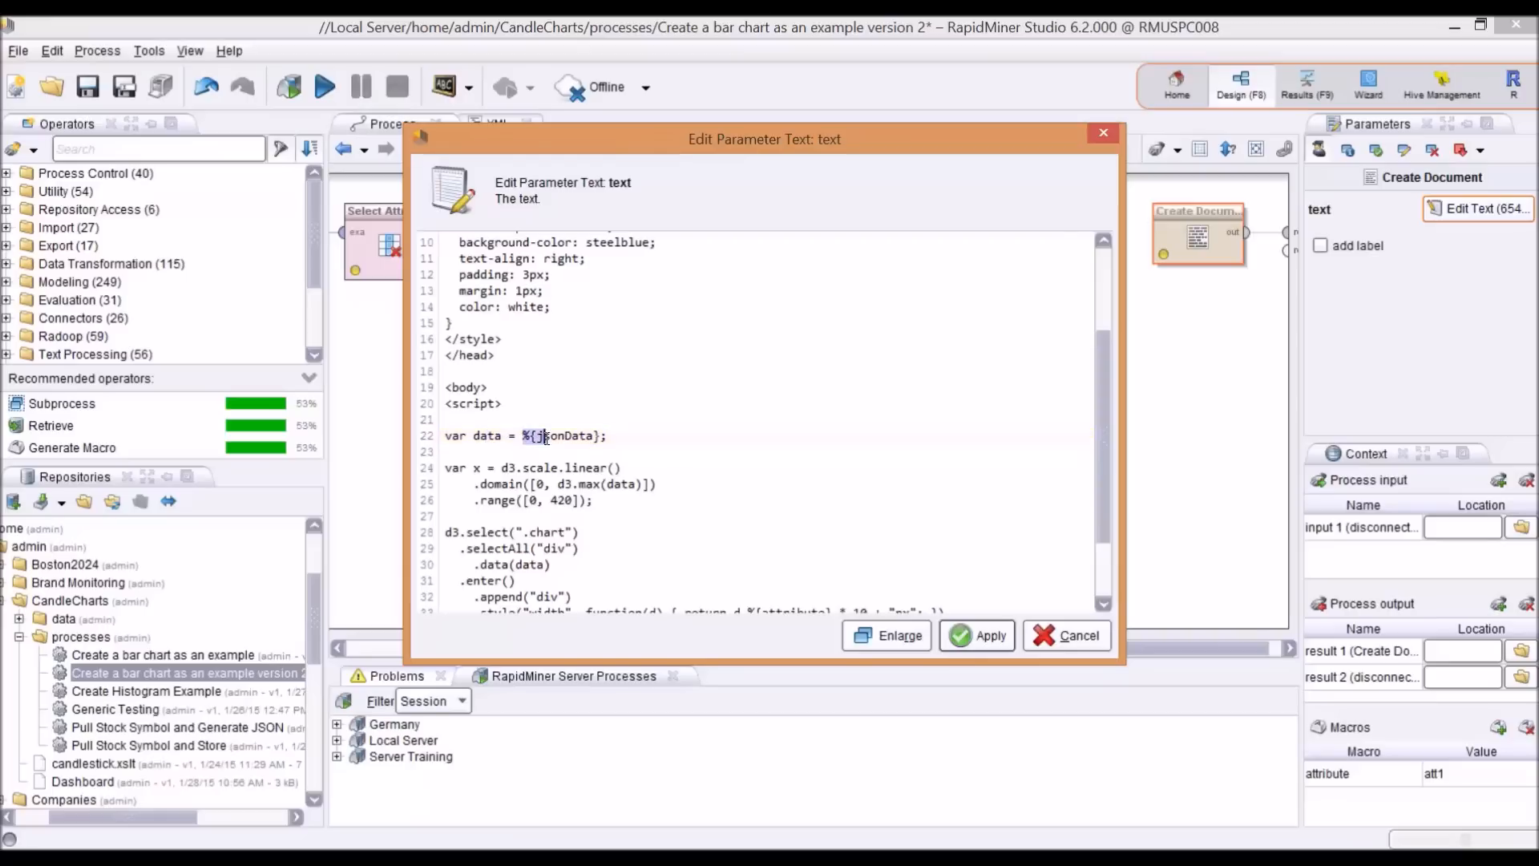
pyautogui.doubleClick(564, 435)
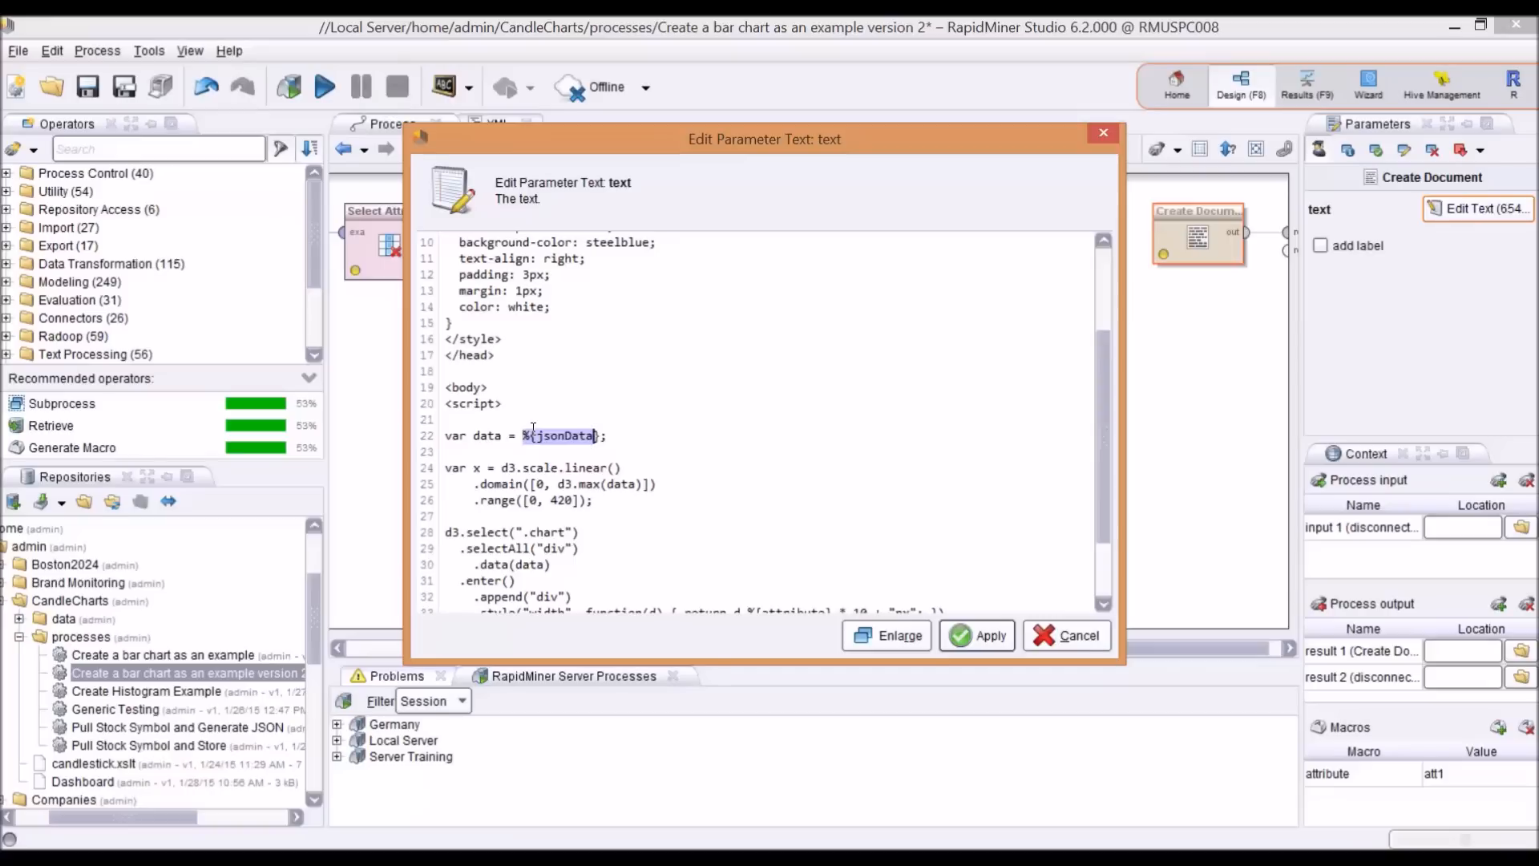
pyautogui.moveTo(1305, 508)
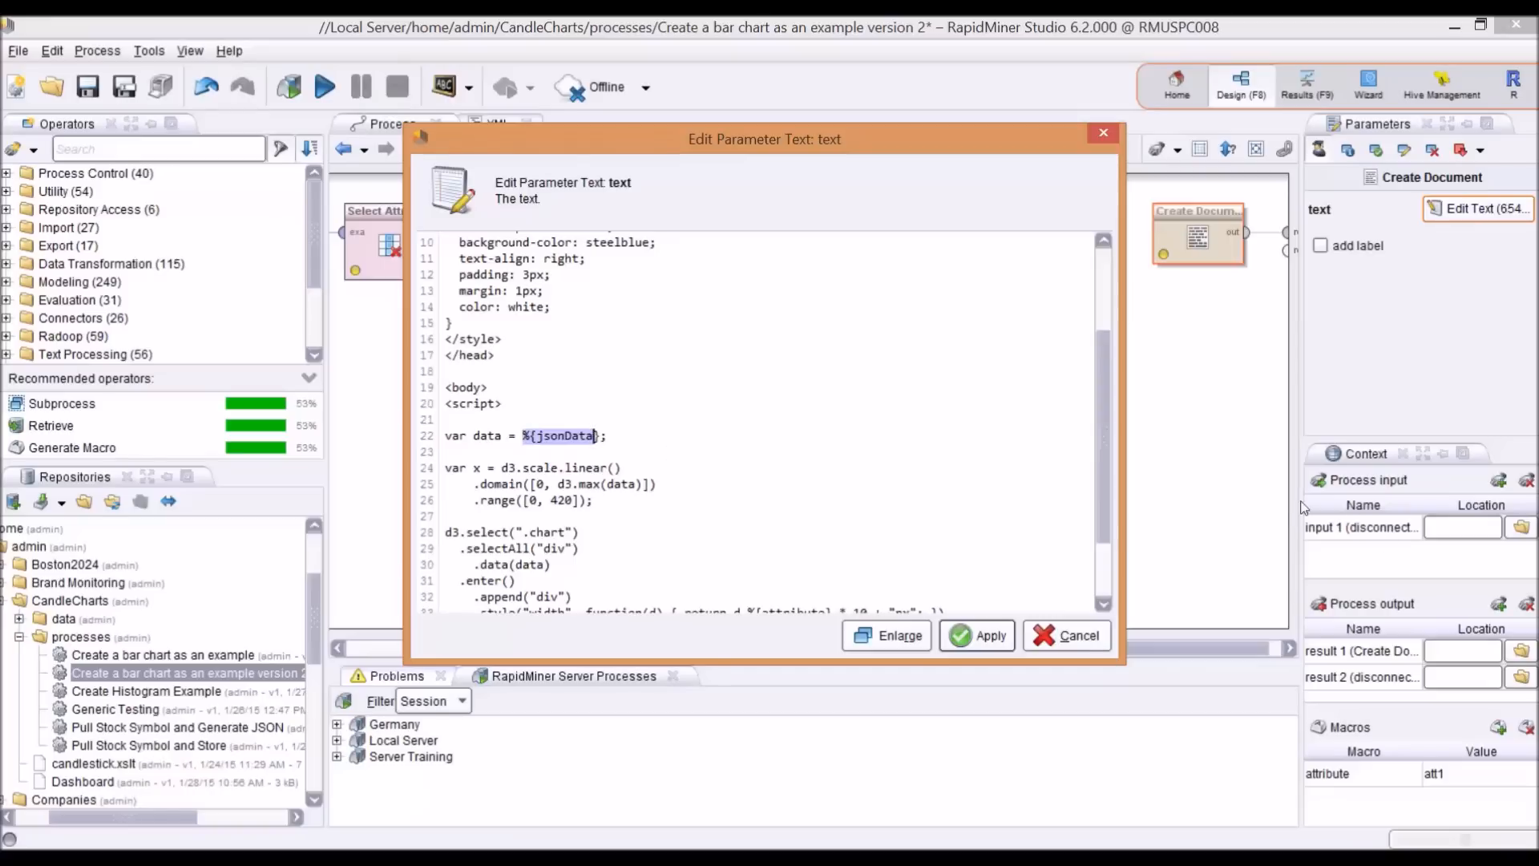
pyautogui.scroll(-3)
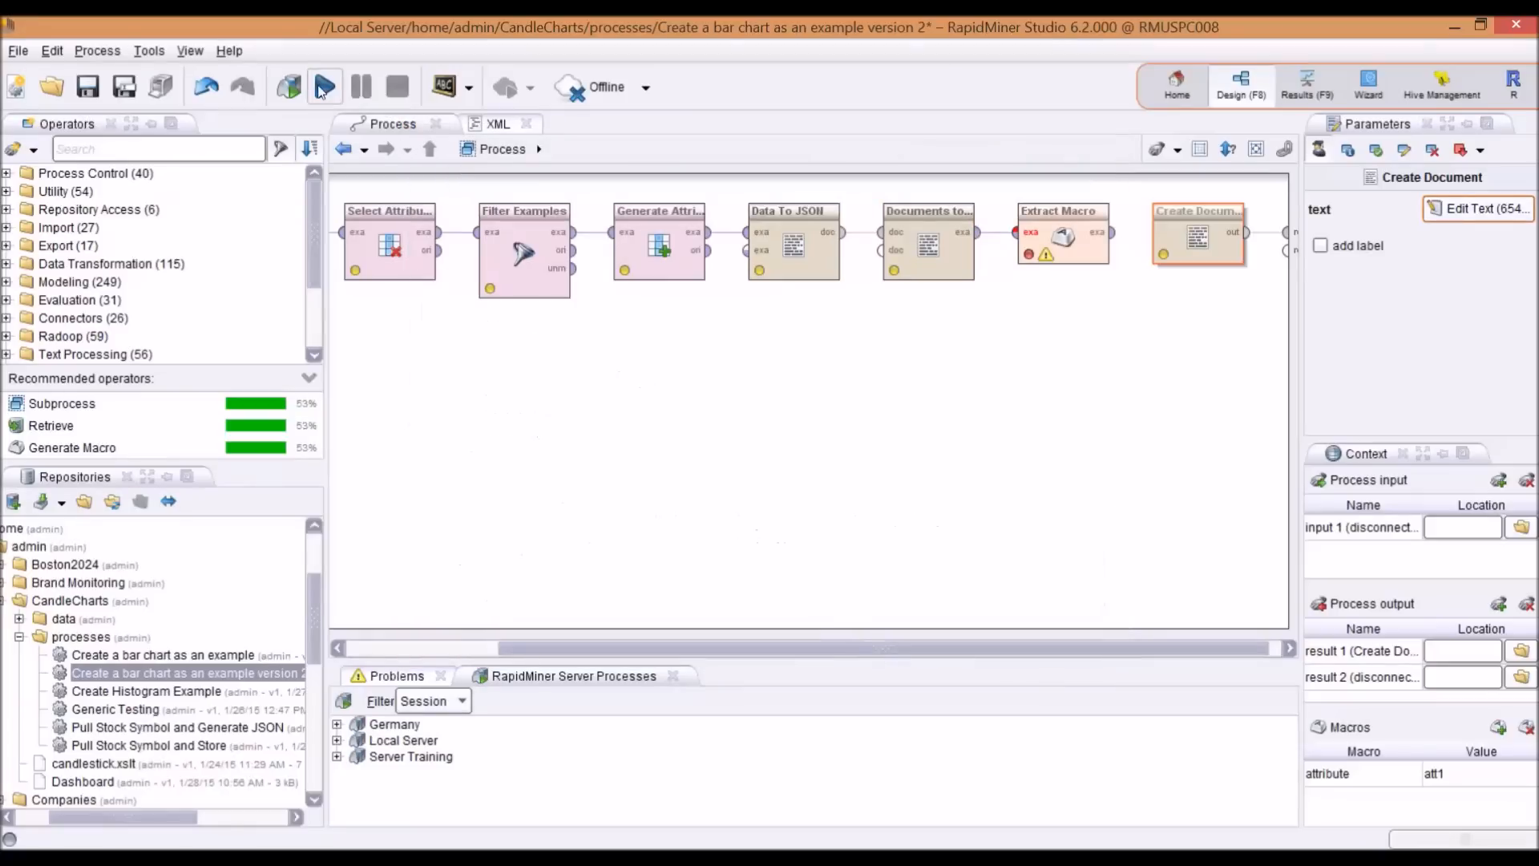
# Run the process and scroll the HTML document result with att1/att2 JSON values filled in
pyautogui.click(323, 86)
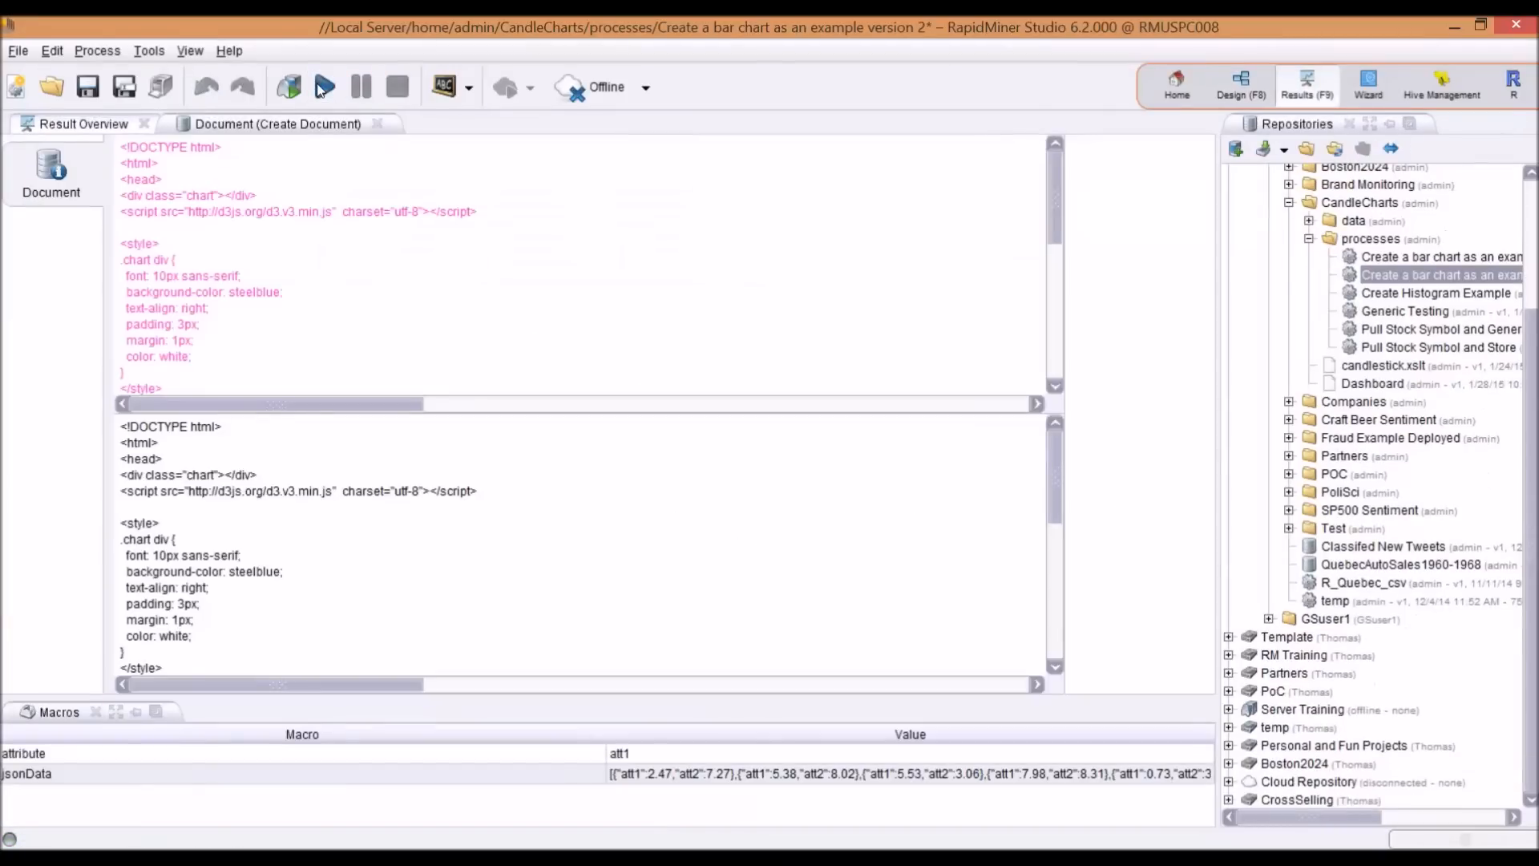
pyautogui.scroll(-3)
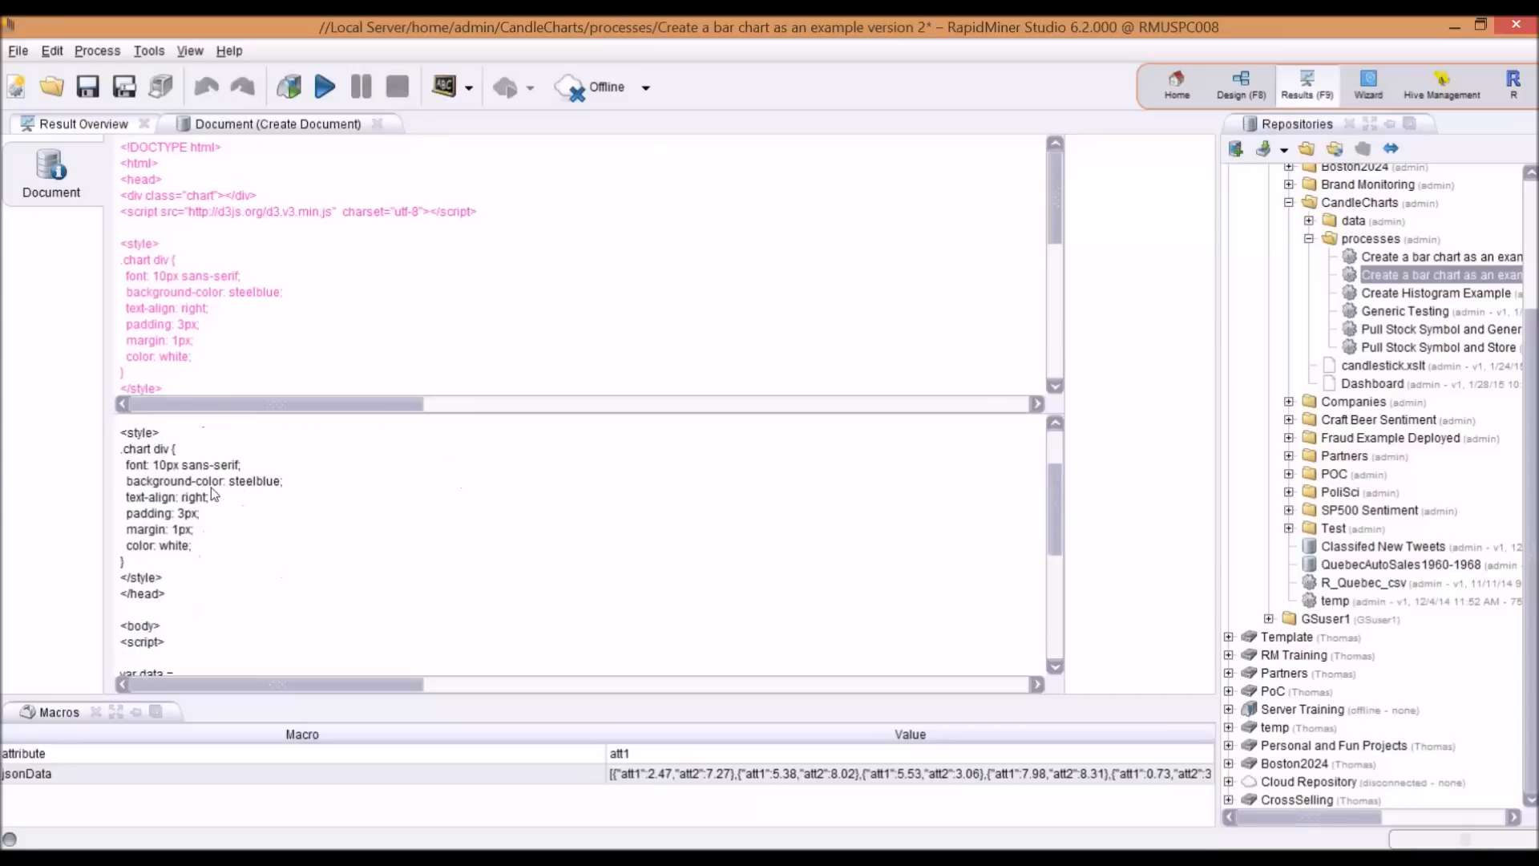
pyautogui.scroll(-3)
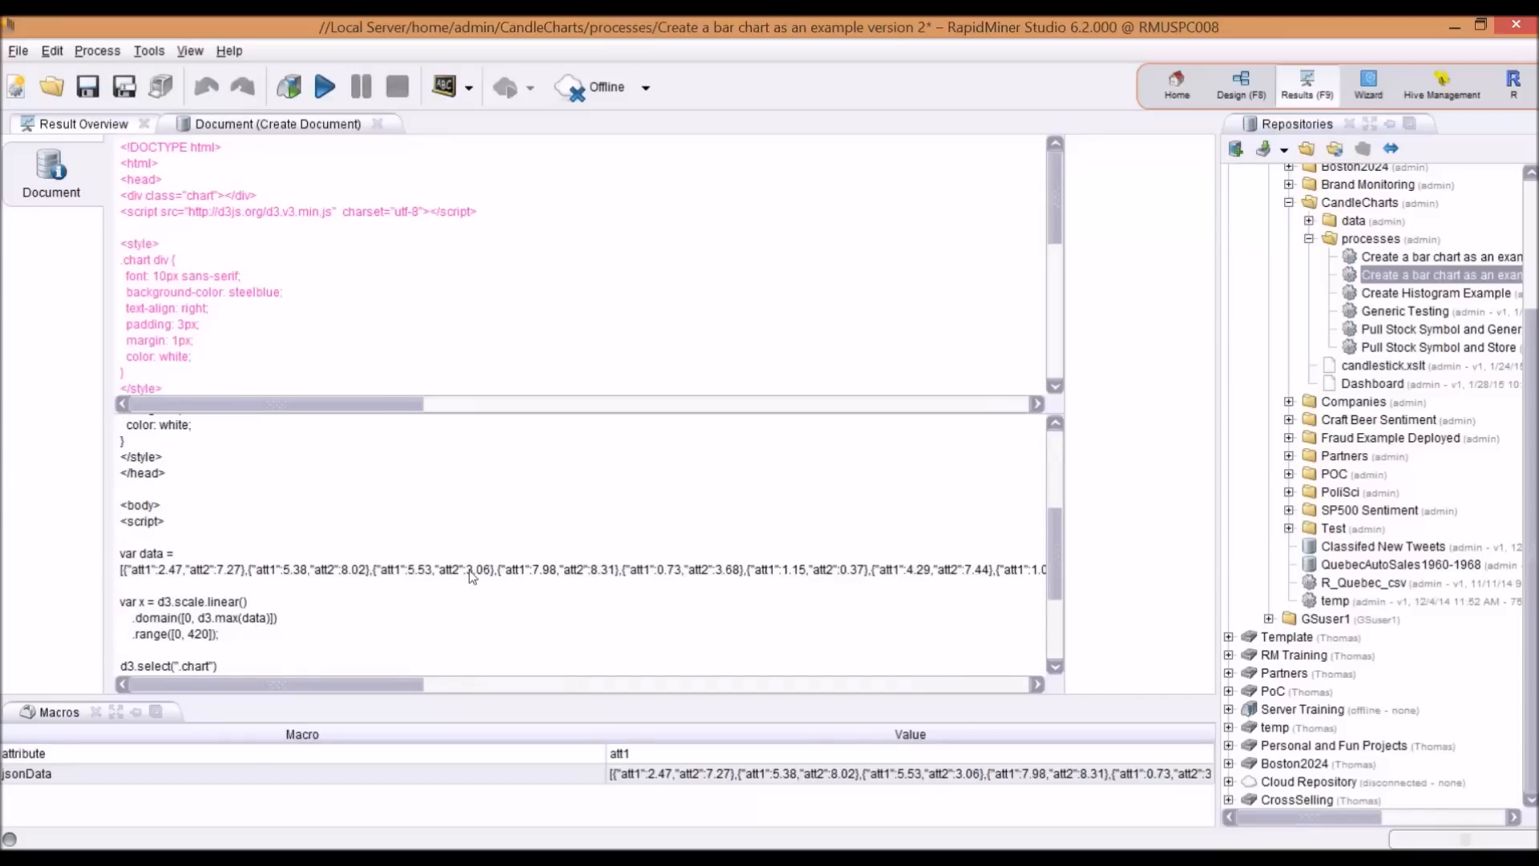
pyautogui.moveTo(1062, 548)
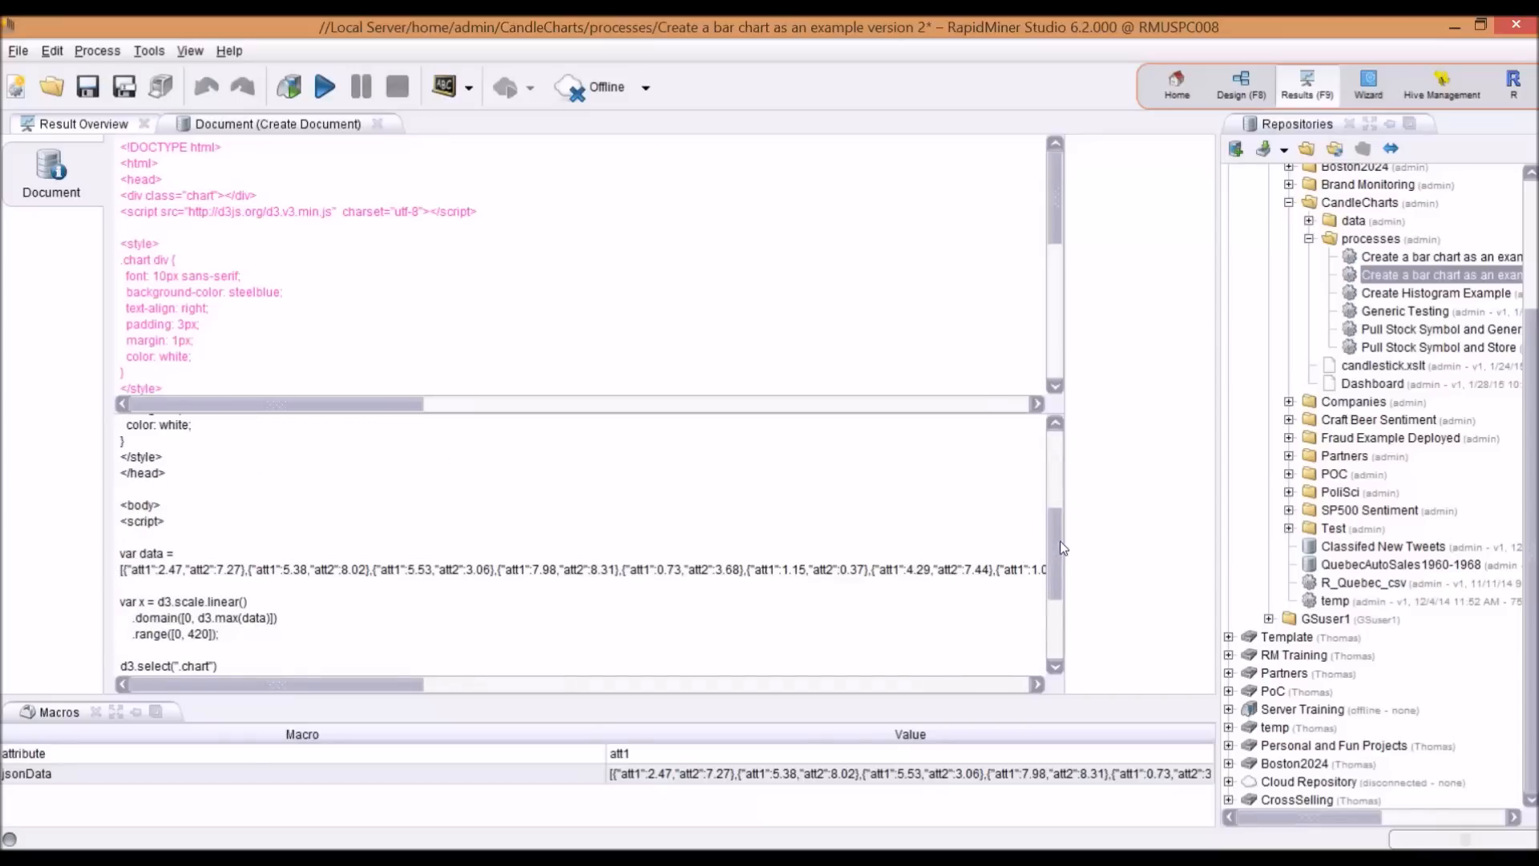
pyautogui.scroll(-3)
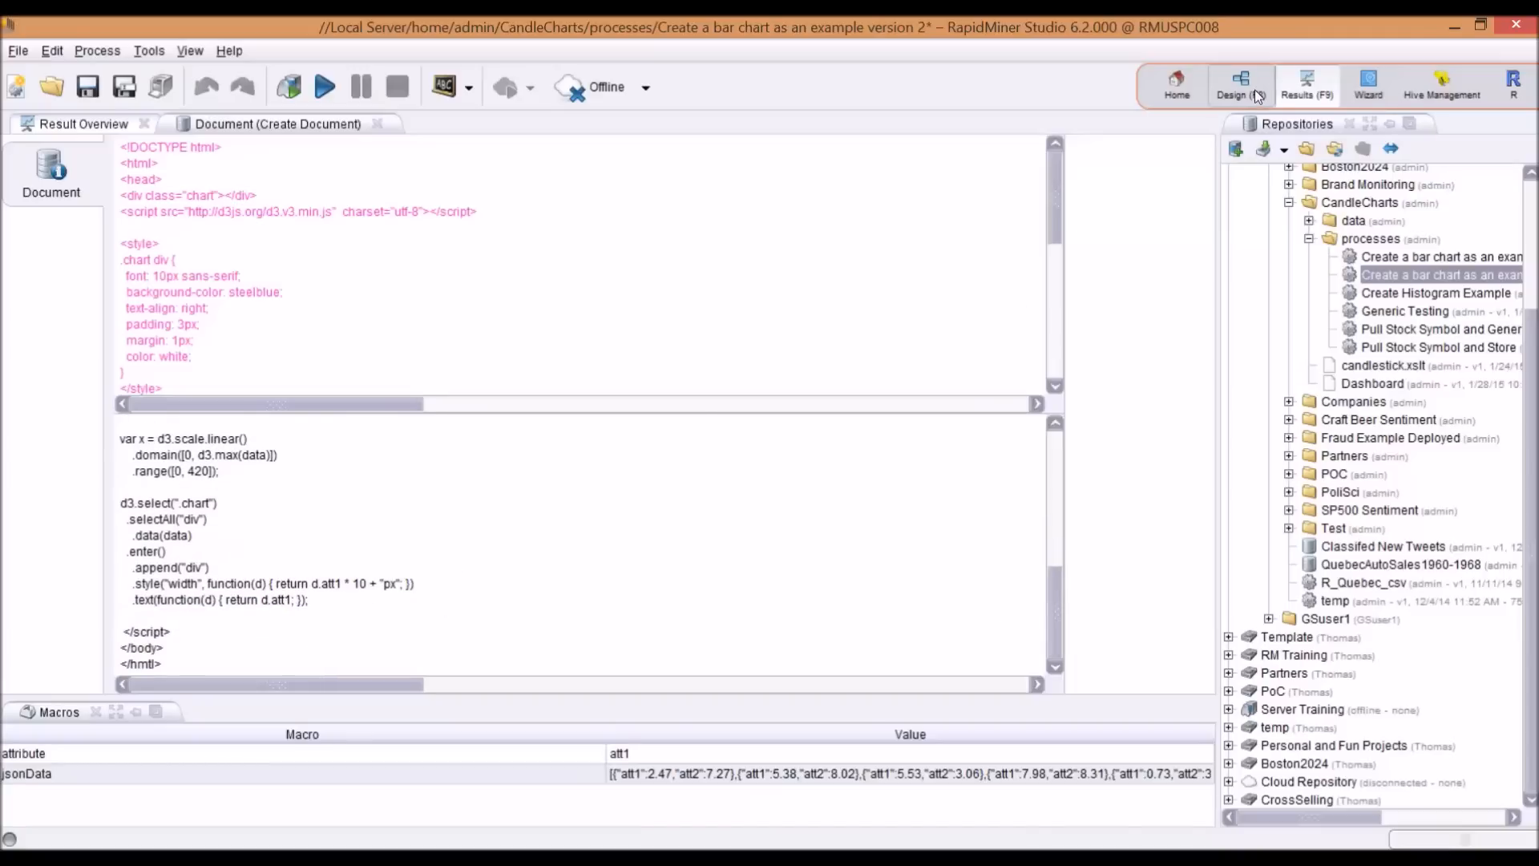
# Return from the document result to the process Design canvas
pyautogui.click(1239, 85)
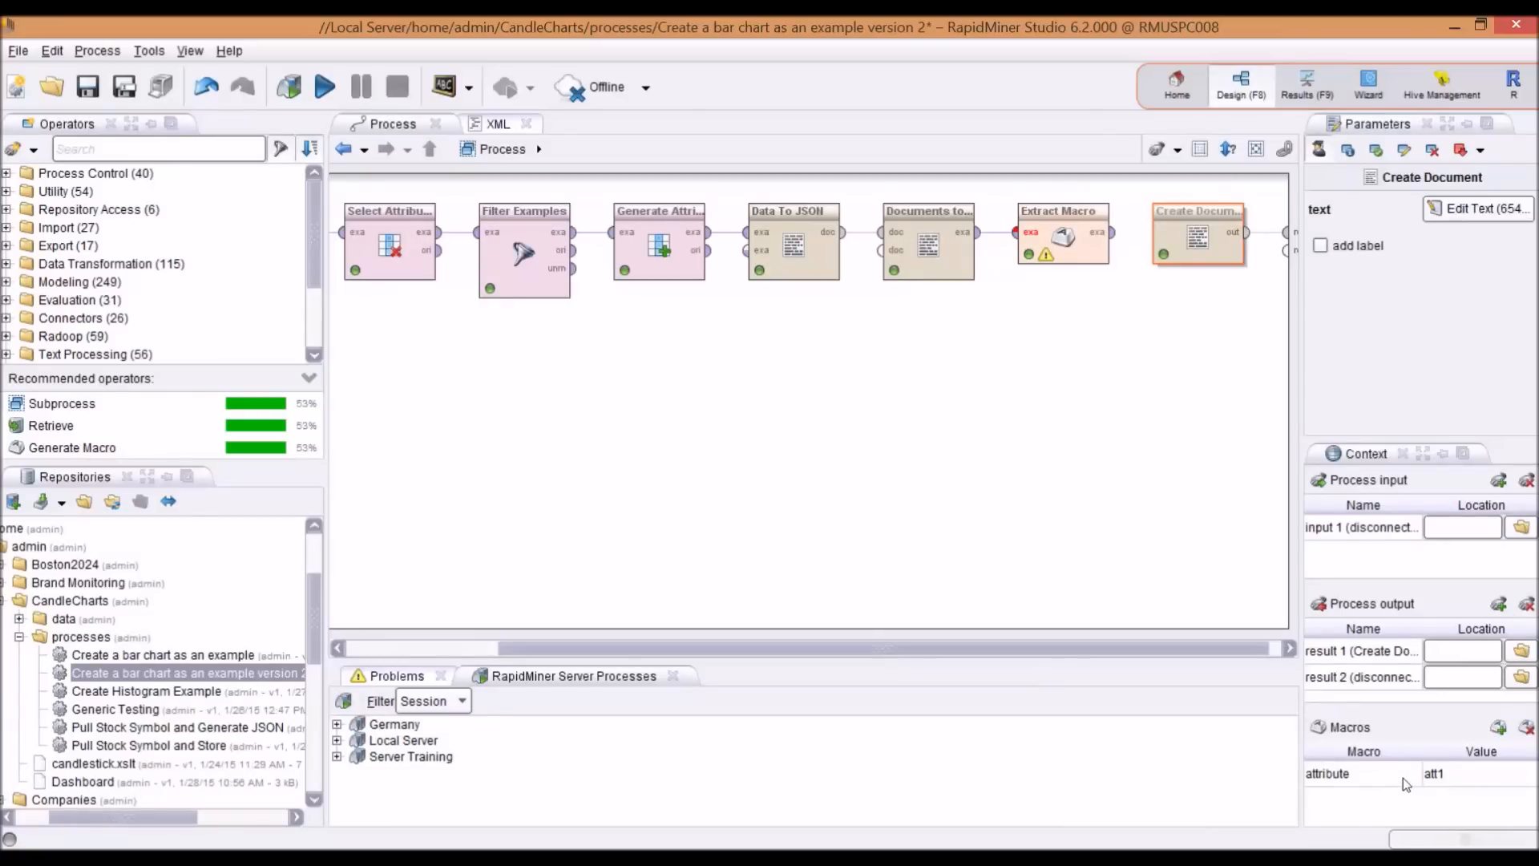
pyautogui.moveTo(1232, 138)
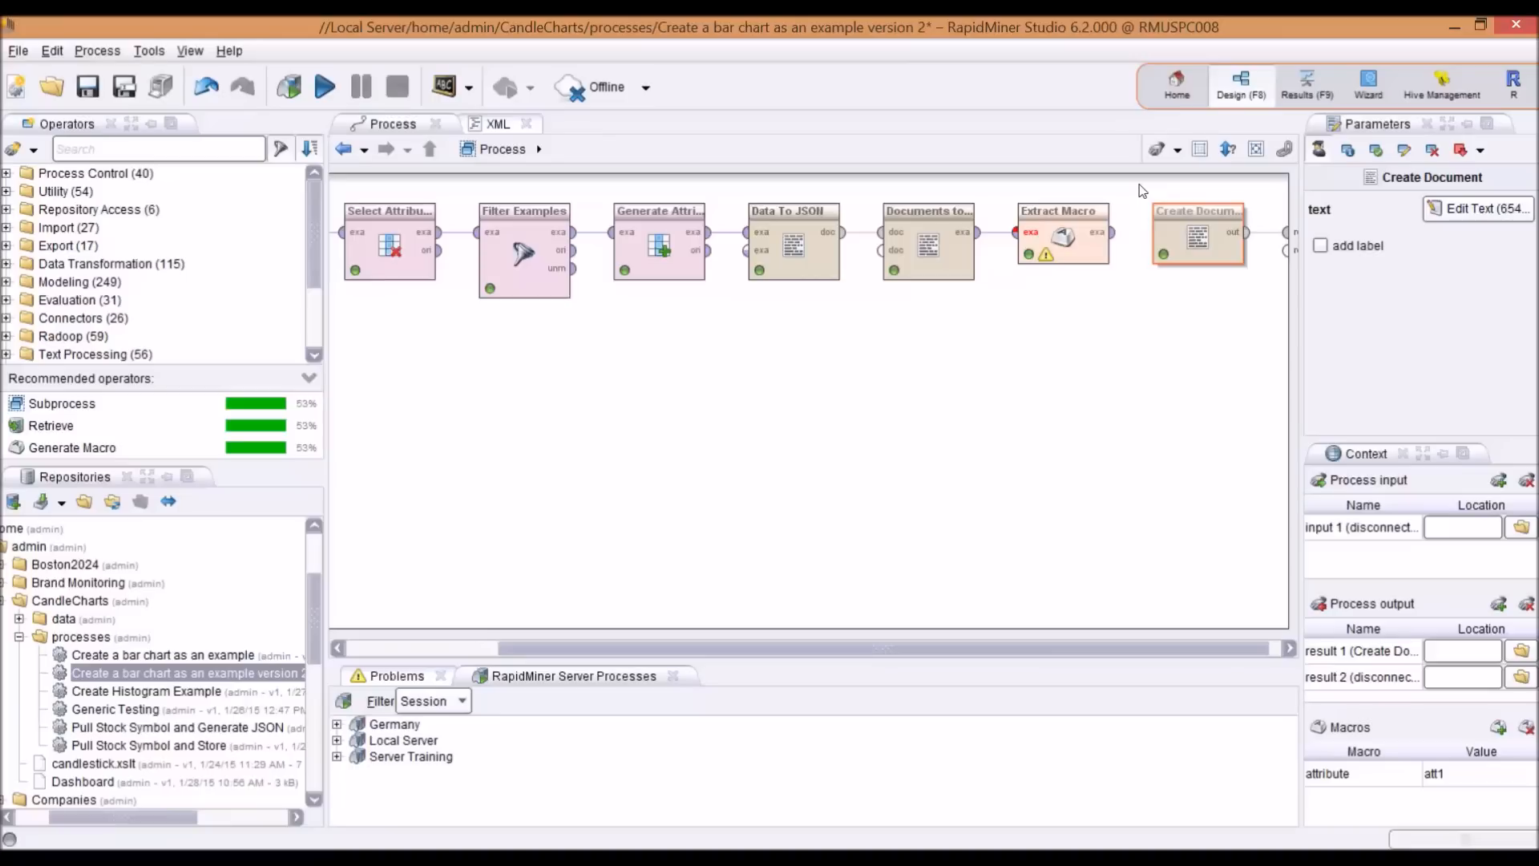
pyautogui.moveTo(167, 707)
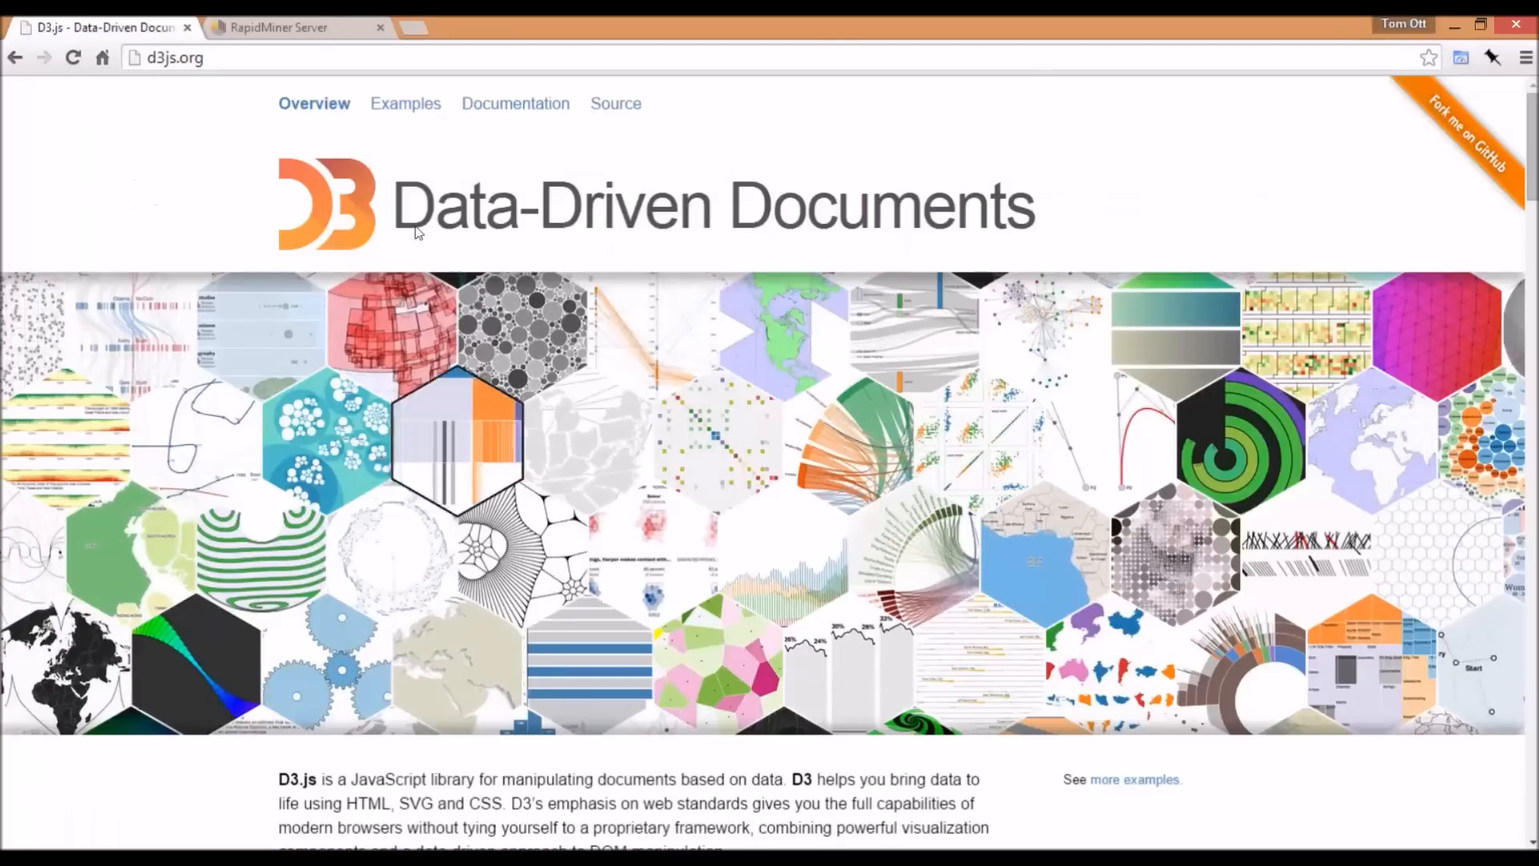
# Switch to RapidMiner Server and put the 'A Simple D3 Bar Chart' app into edit mode
pyautogui.click(277, 27)
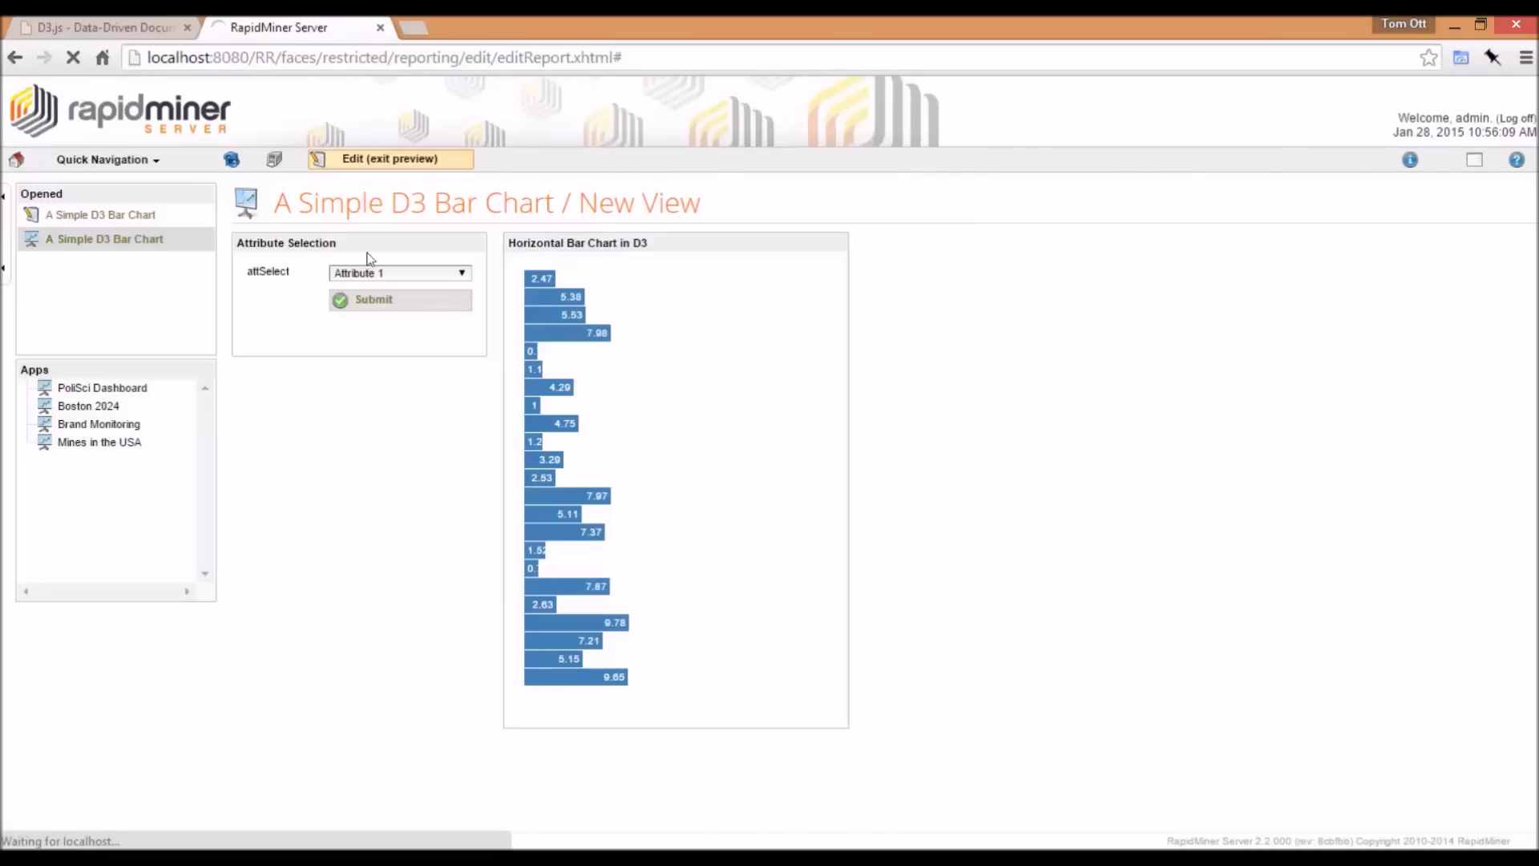
pyautogui.click(388, 159)
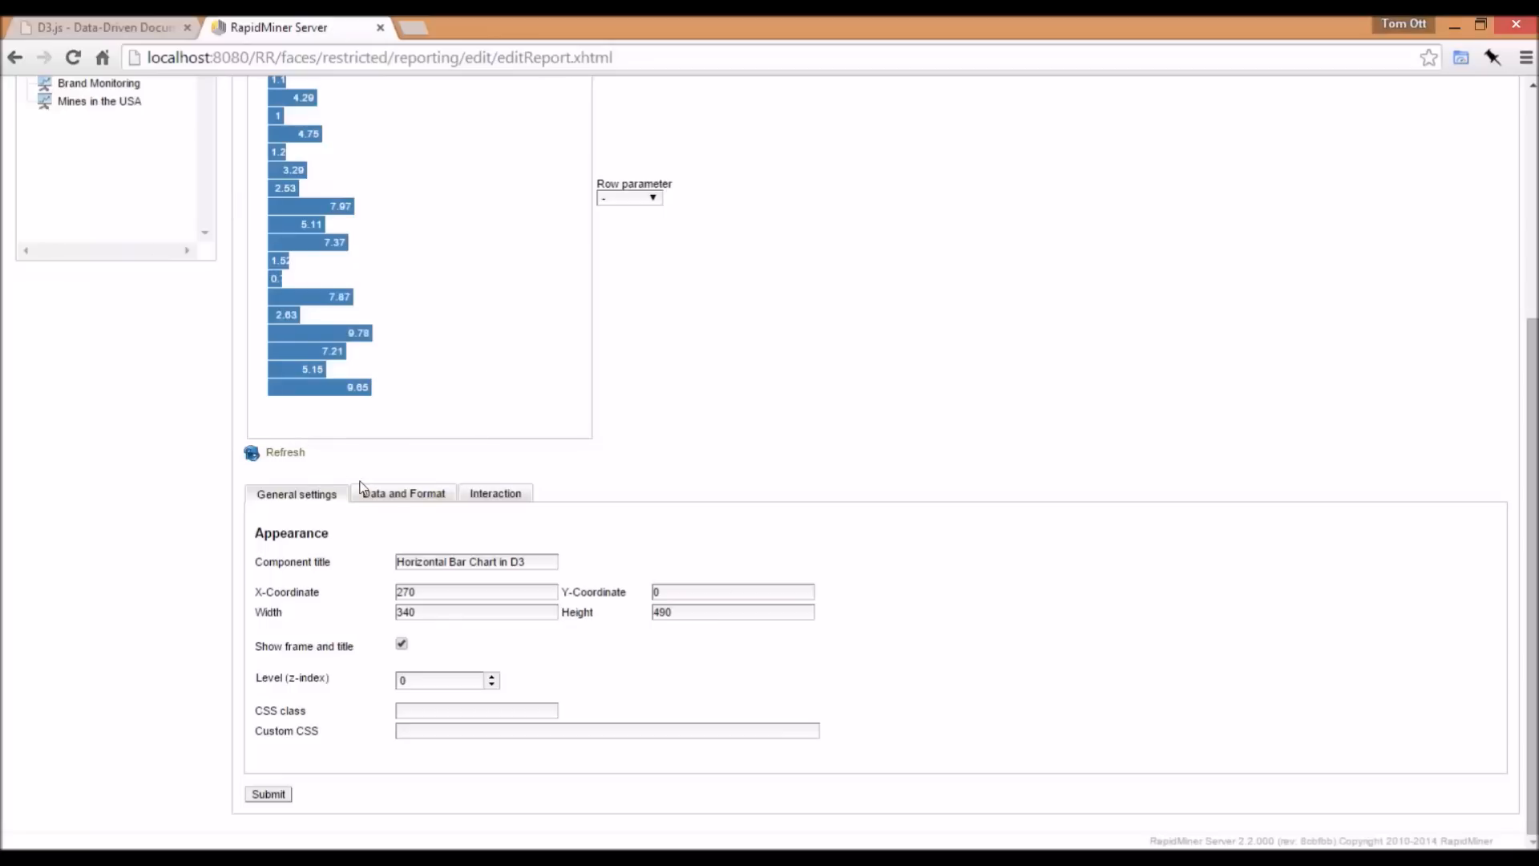
# Review the chart's Data and Format settings: repository process source with HTML output
pyautogui.click(402, 492)
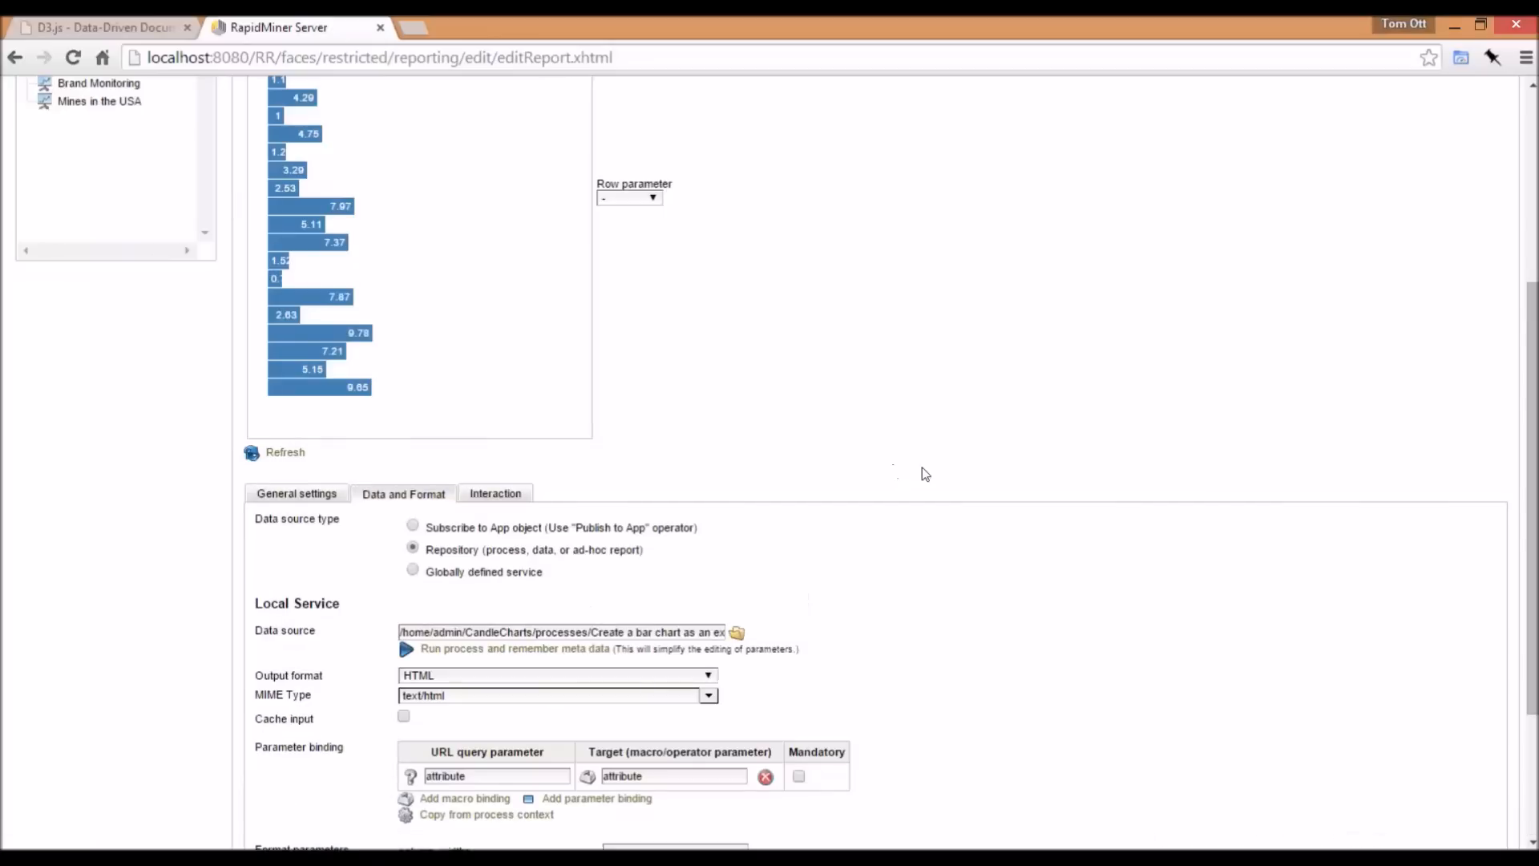
pyautogui.scroll(-3)
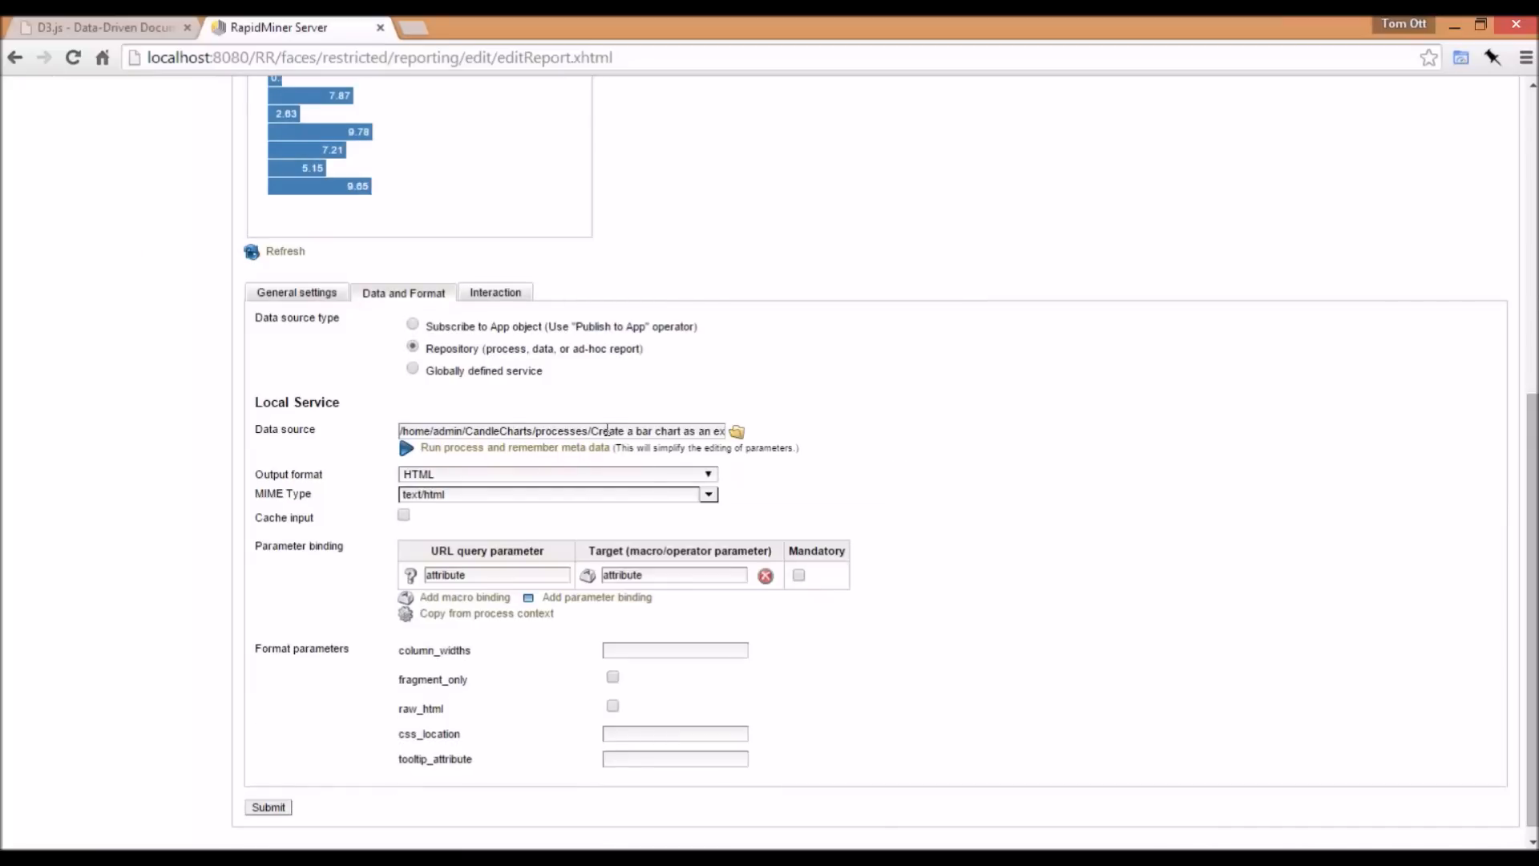
pyautogui.moveTo(389, 488)
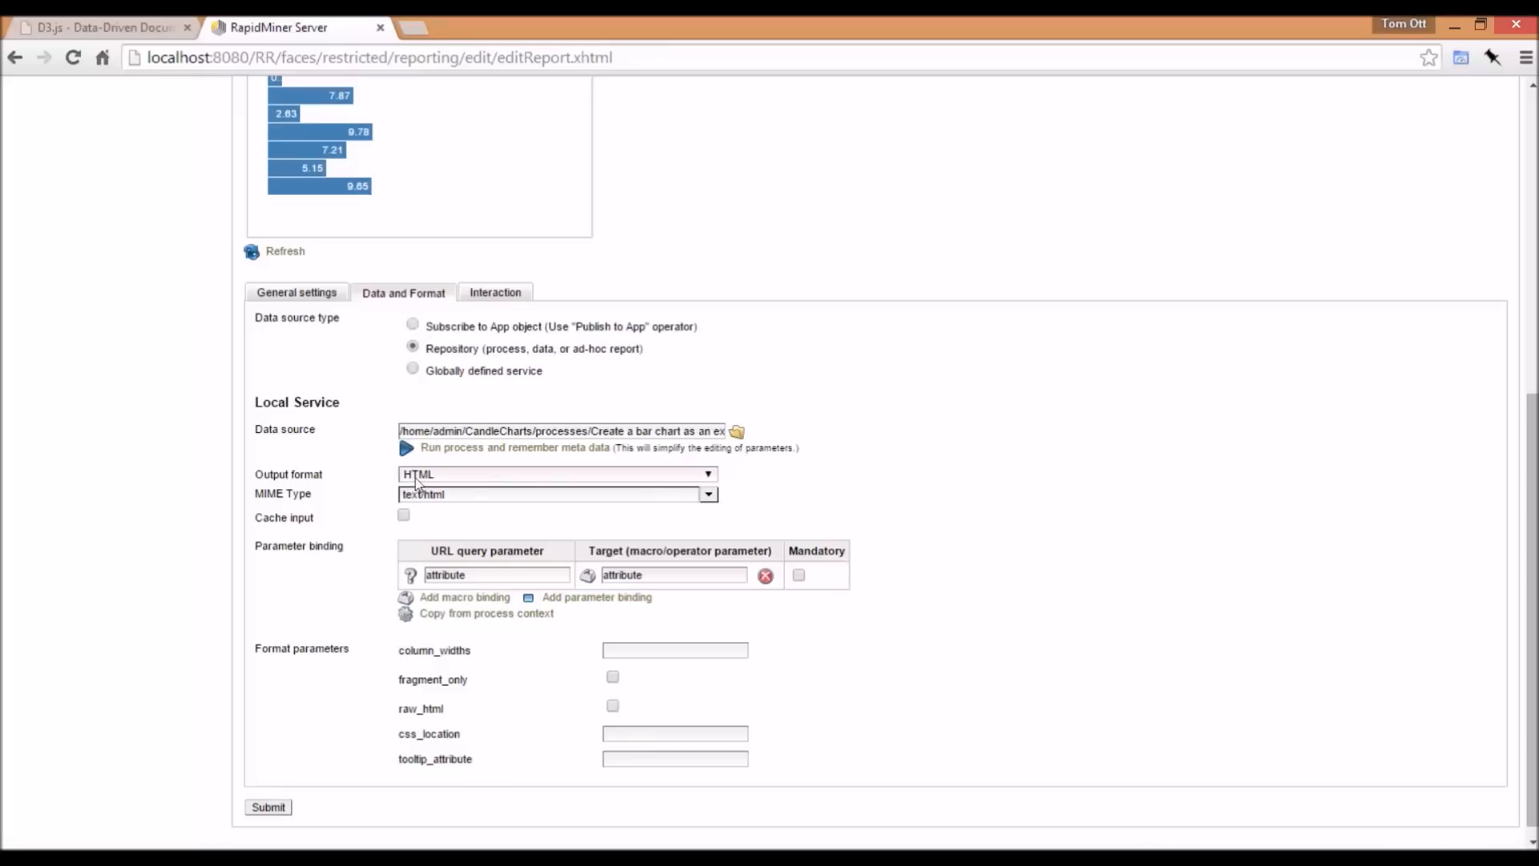
pyautogui.click(557, 493)
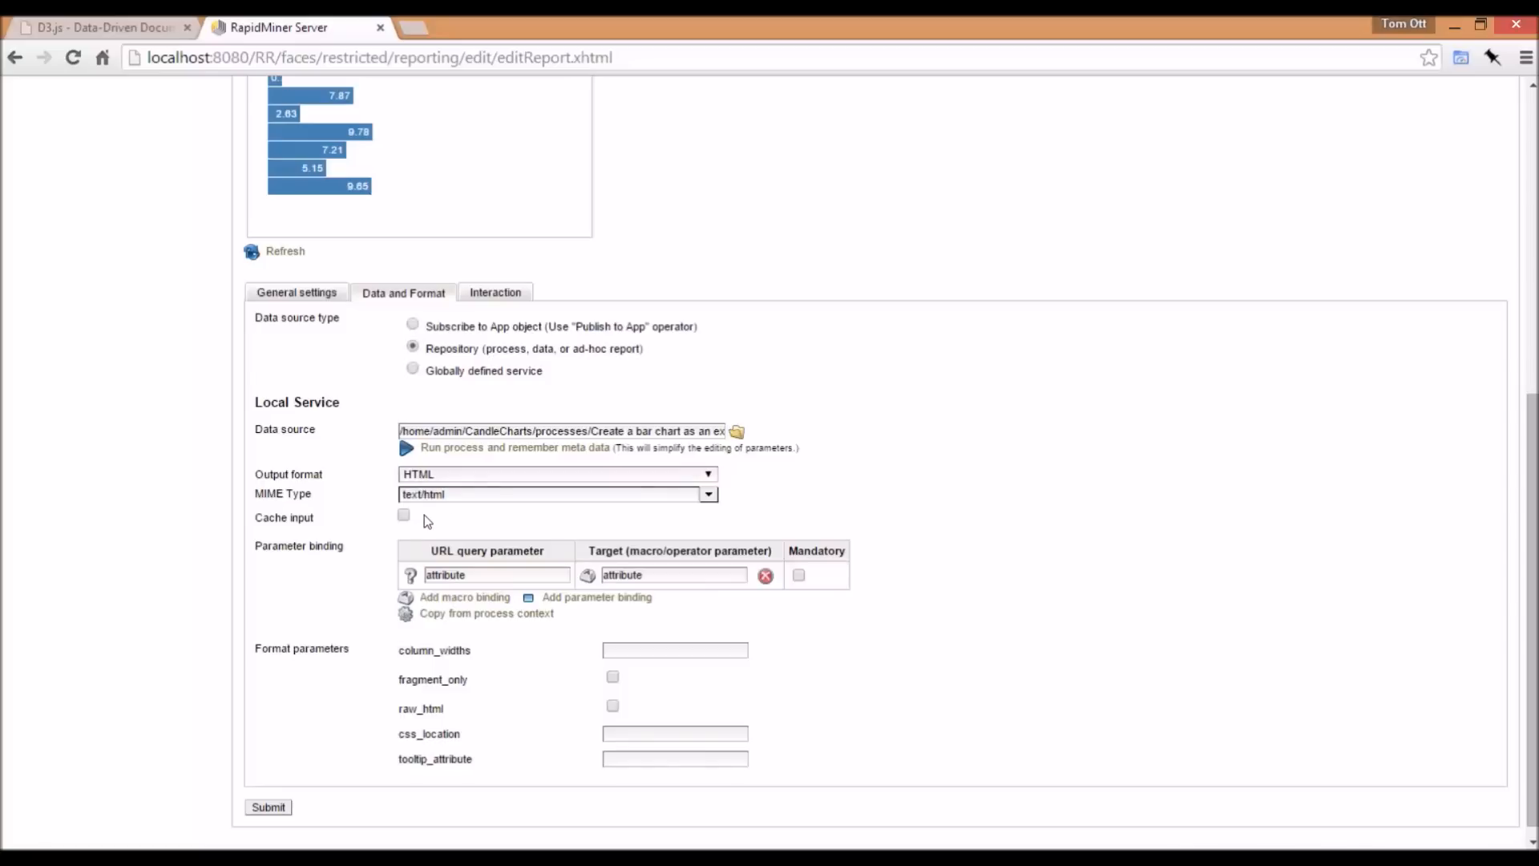
pyautogui.moveTo(316, 508)
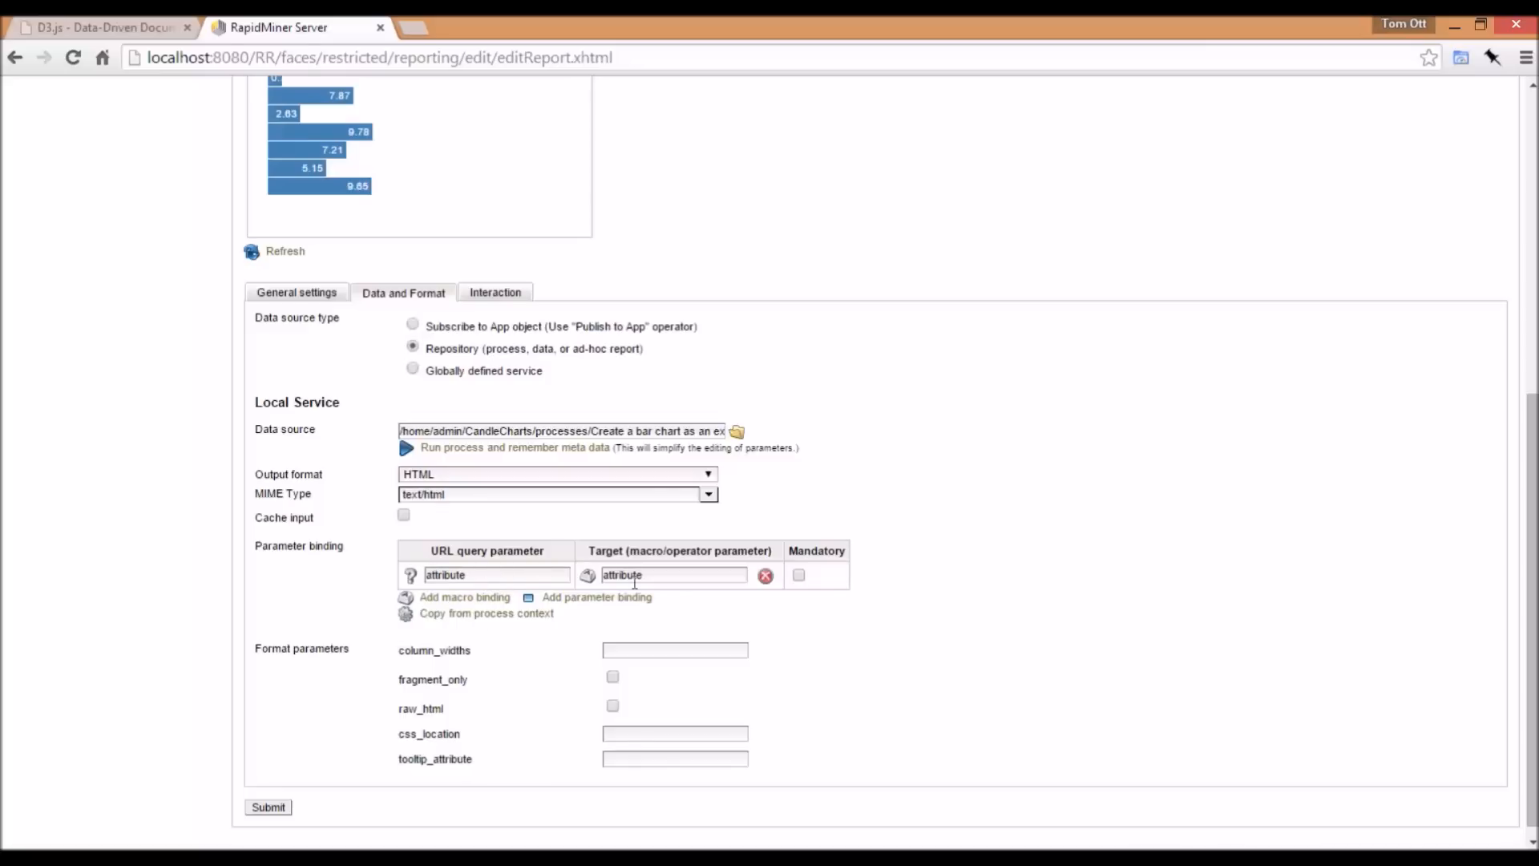
# Confirm the Attribute Selection interaction binding and submit the component settings
pyautogui.click(495, 292)
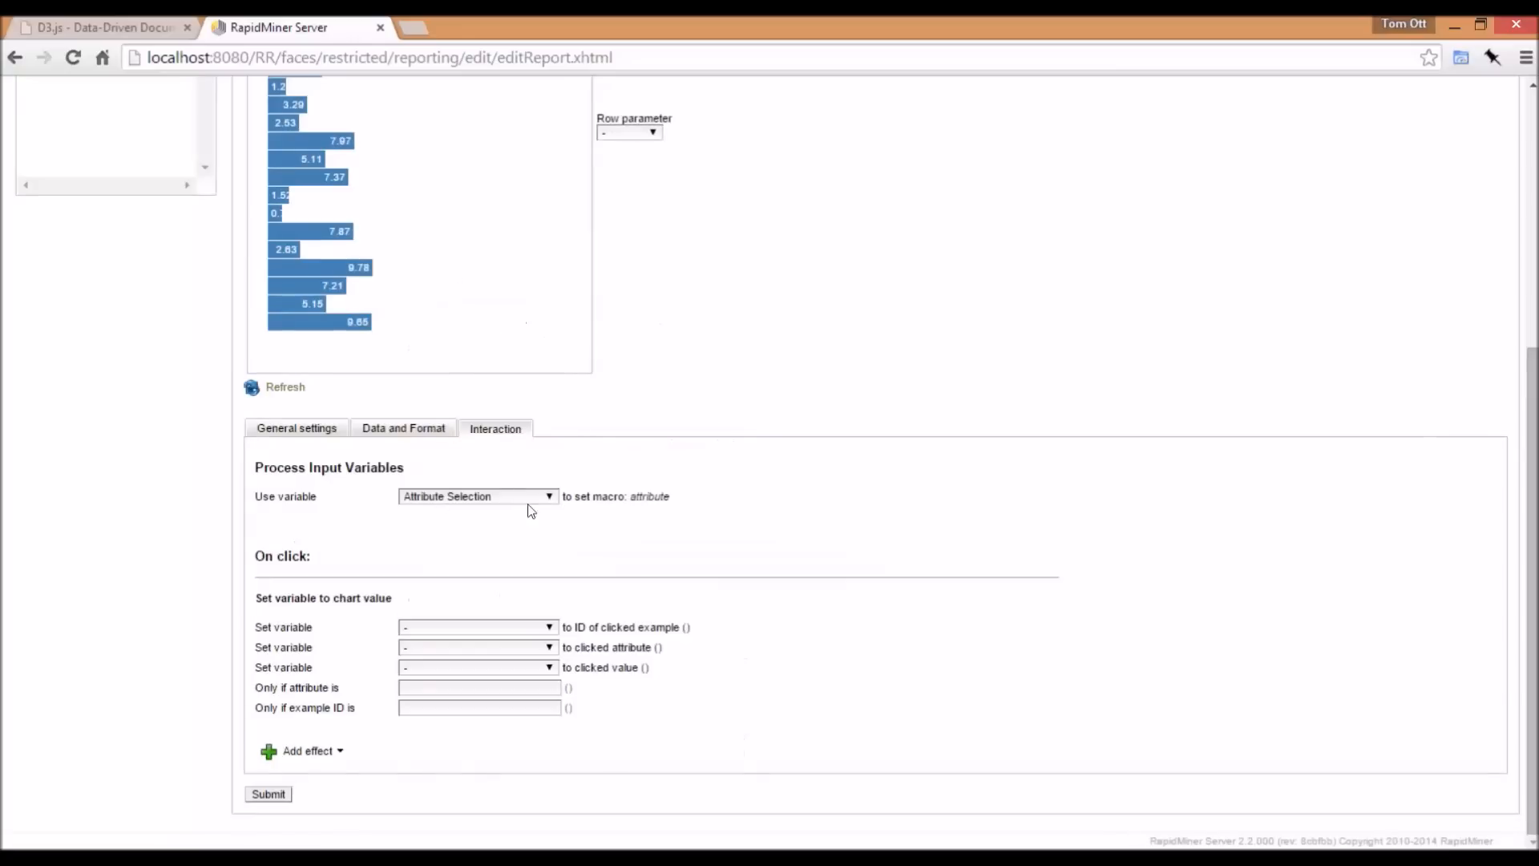
pyautogui.moveTo(408, 530)
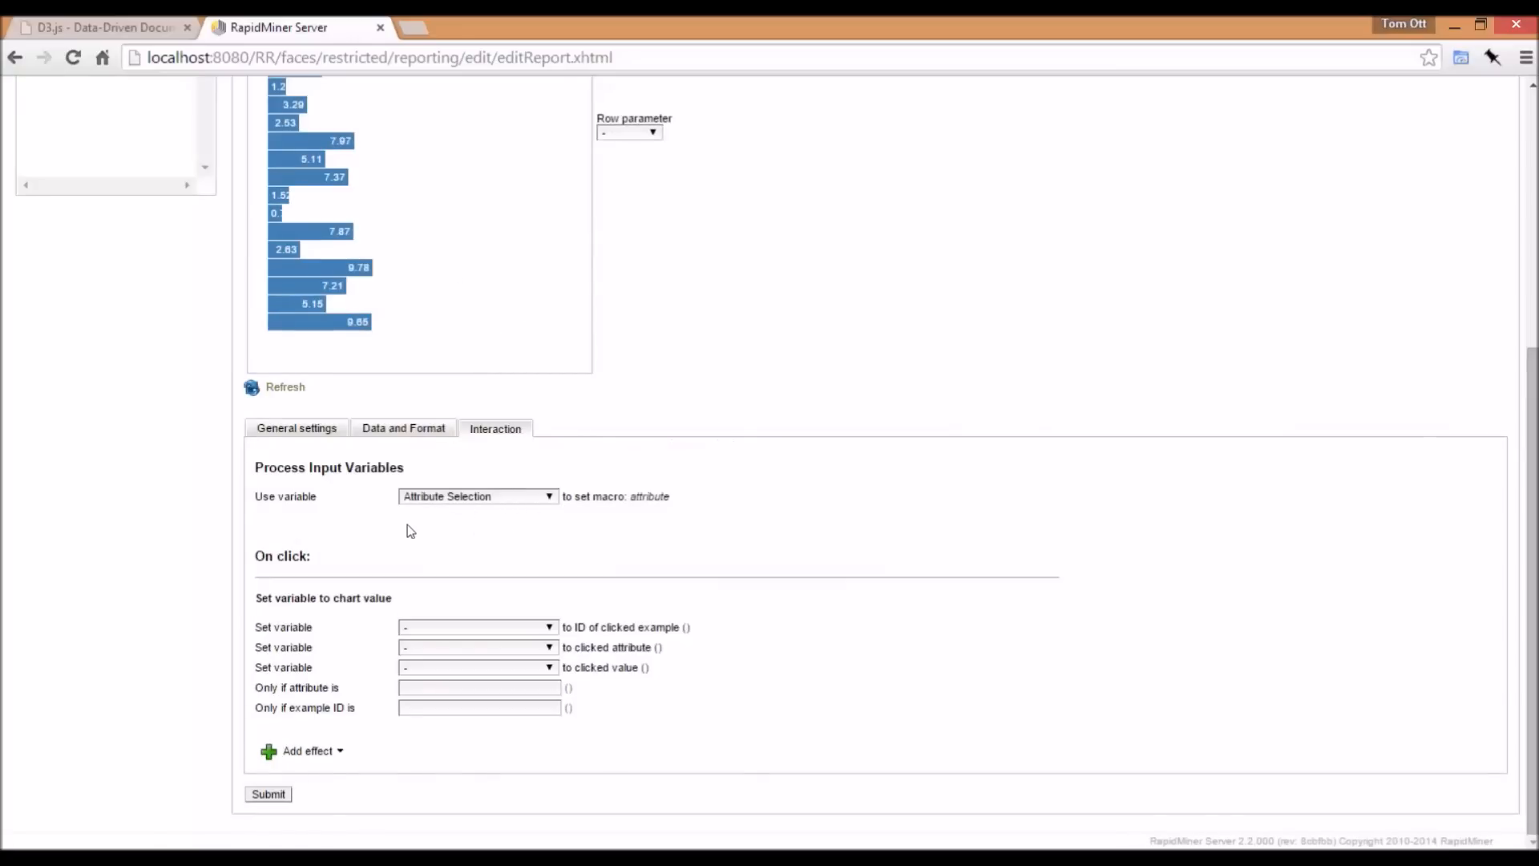
pyautogui.click(268, 794)
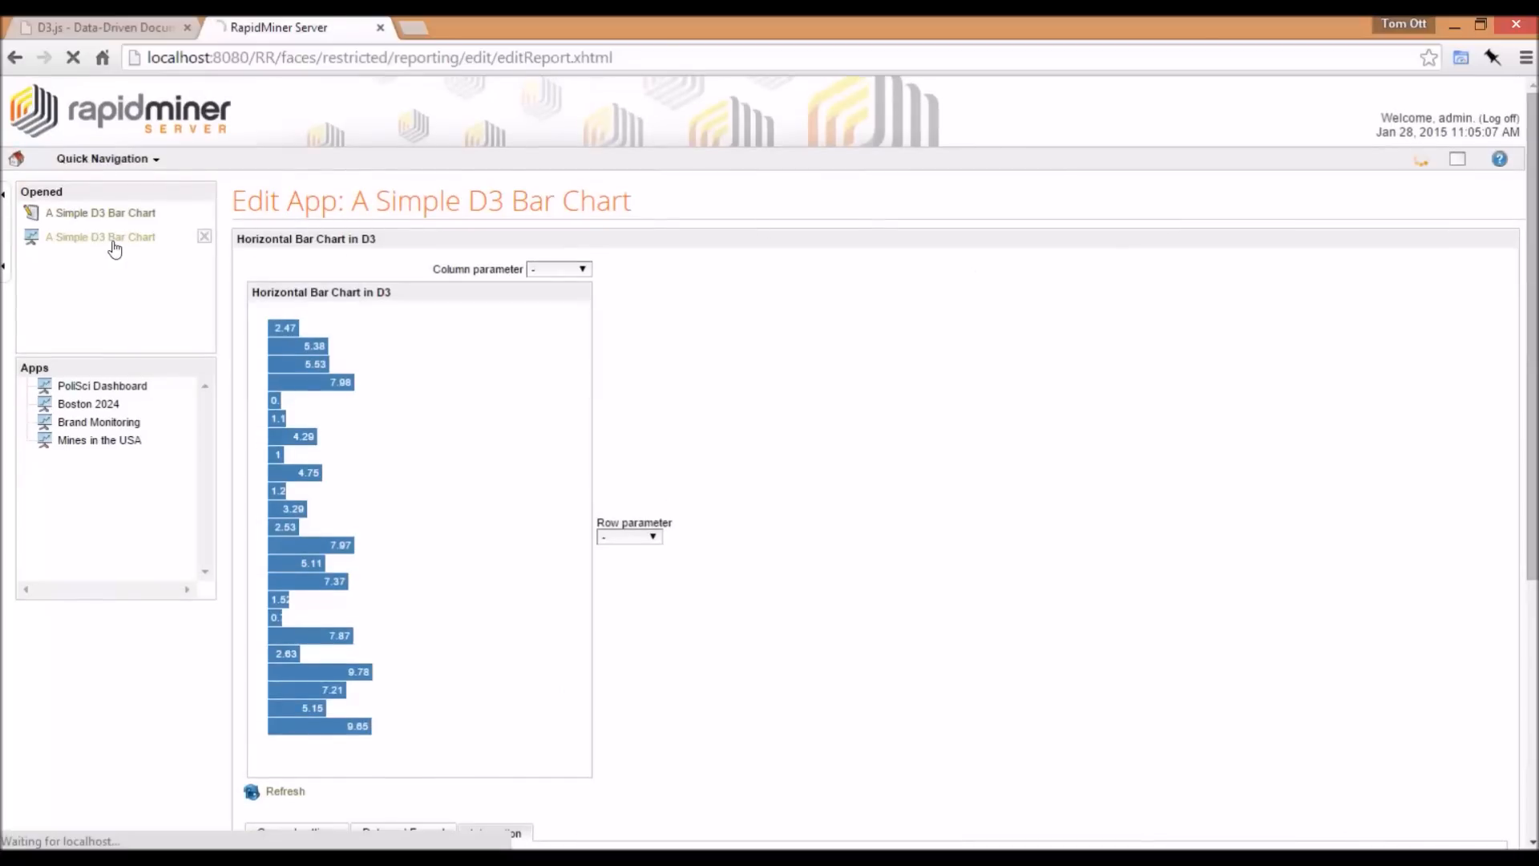
# Preview the app, choose Attribute 2 in attSelect and redraw the bar chart
pyautogui.click(104, 239)
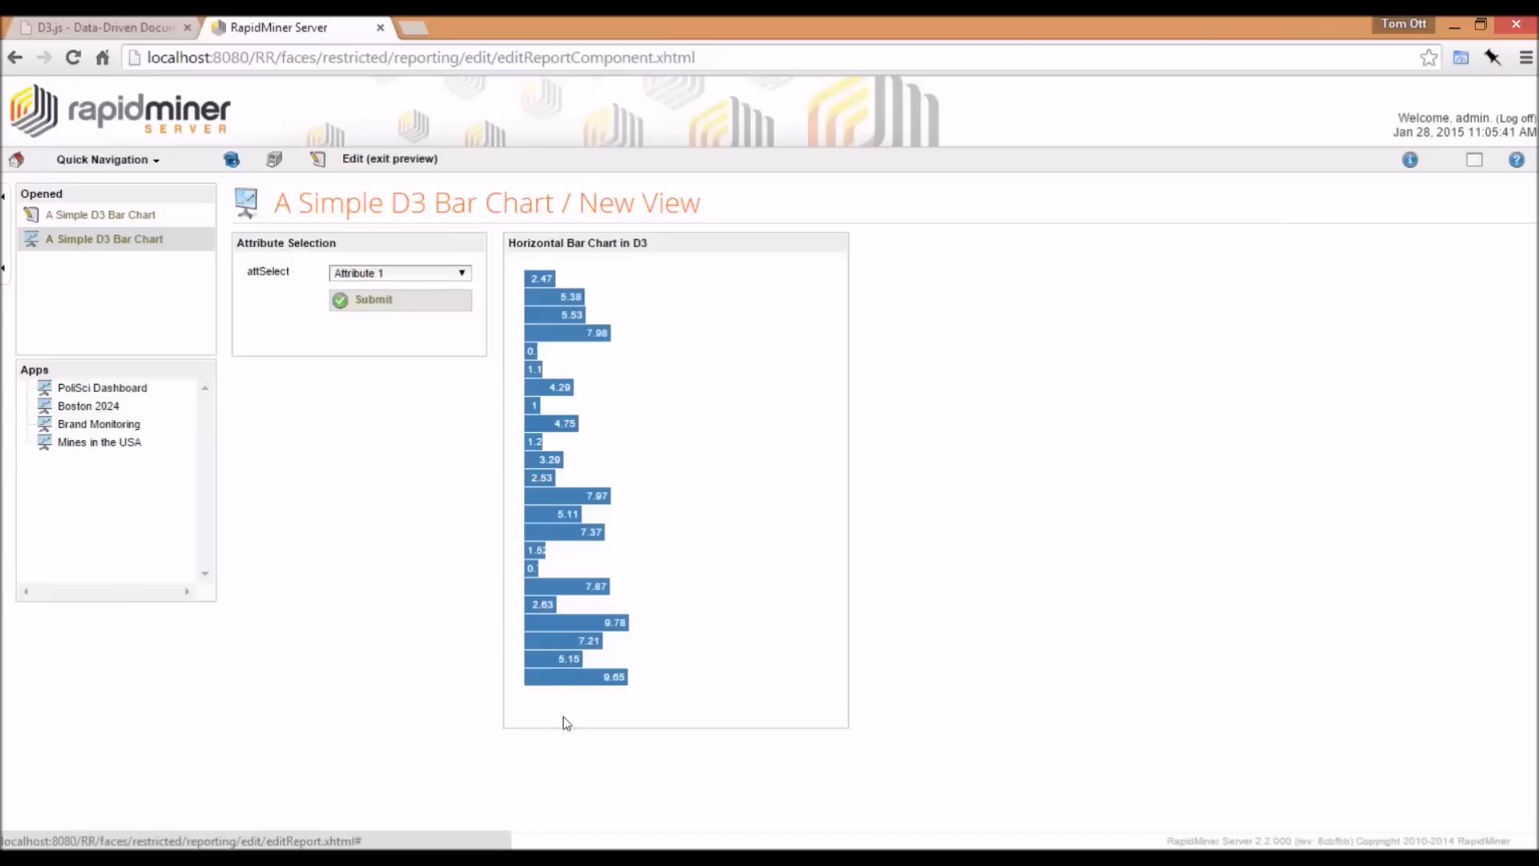
pyautogui.click(399, 272)
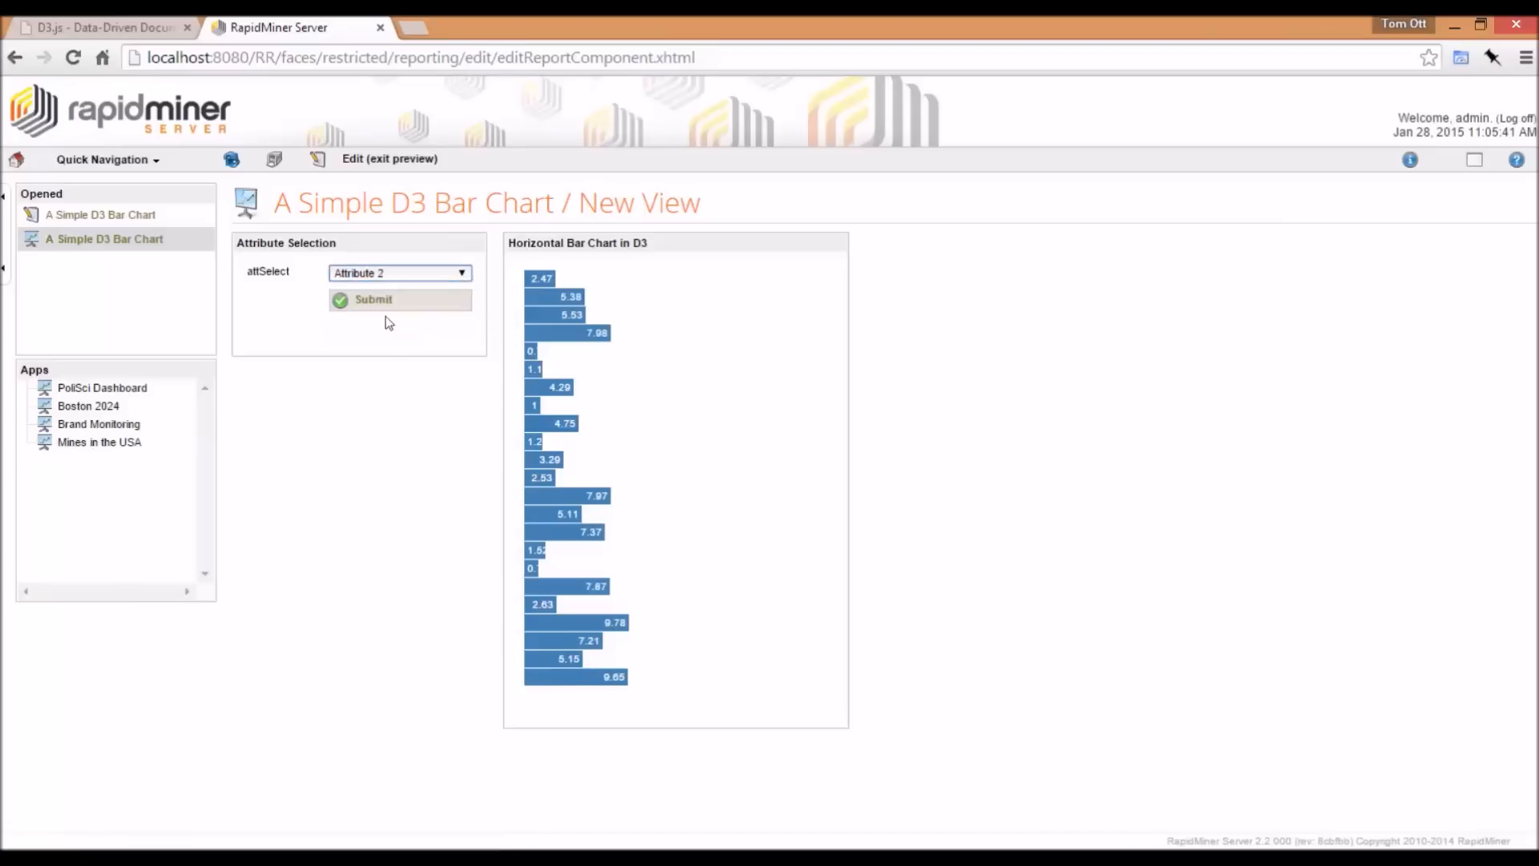
pyautogui.click(374, 300)
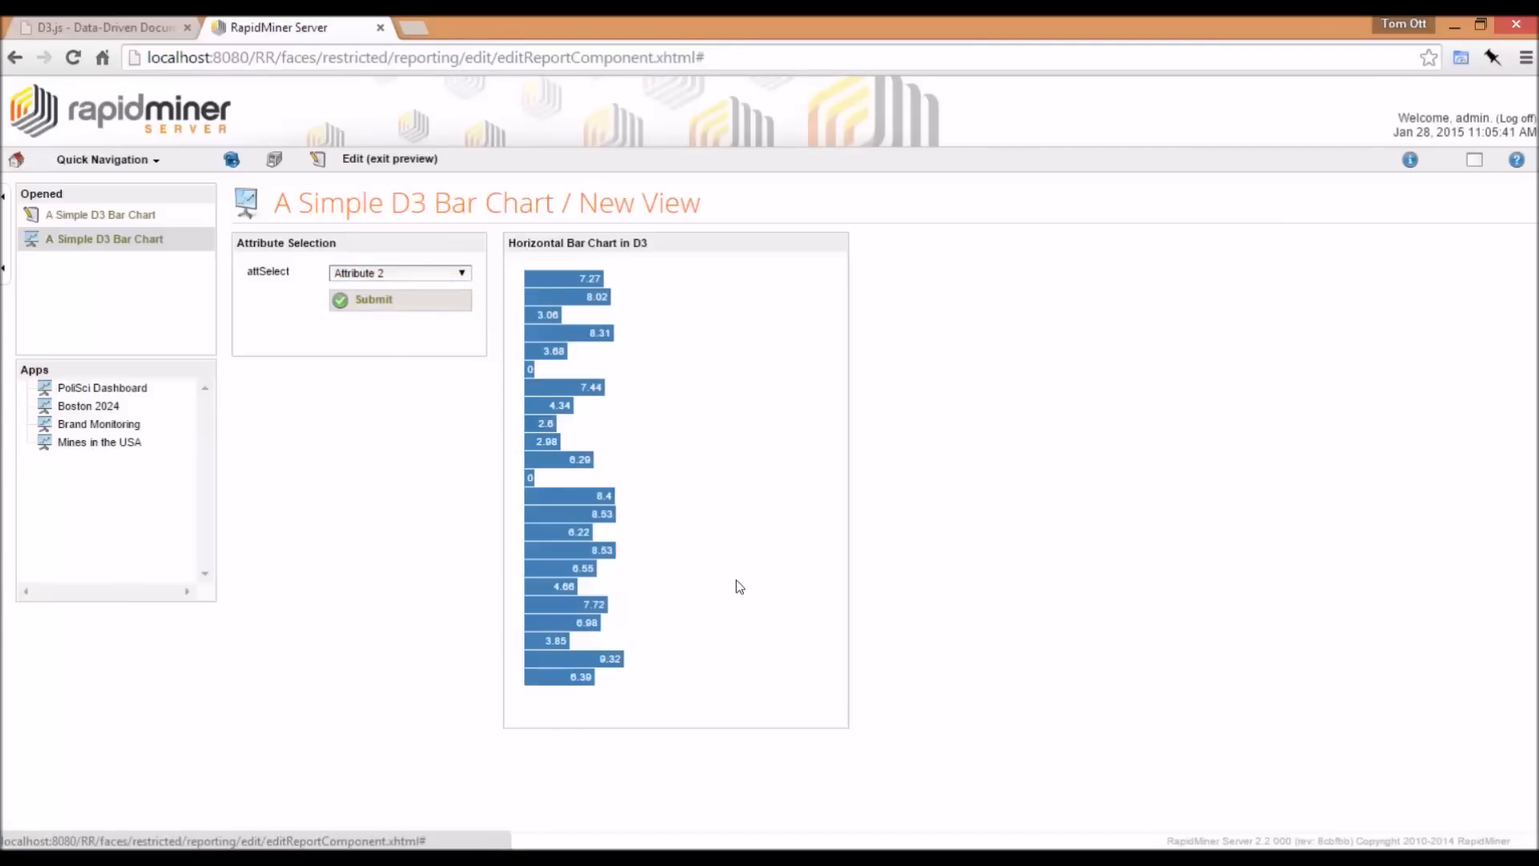